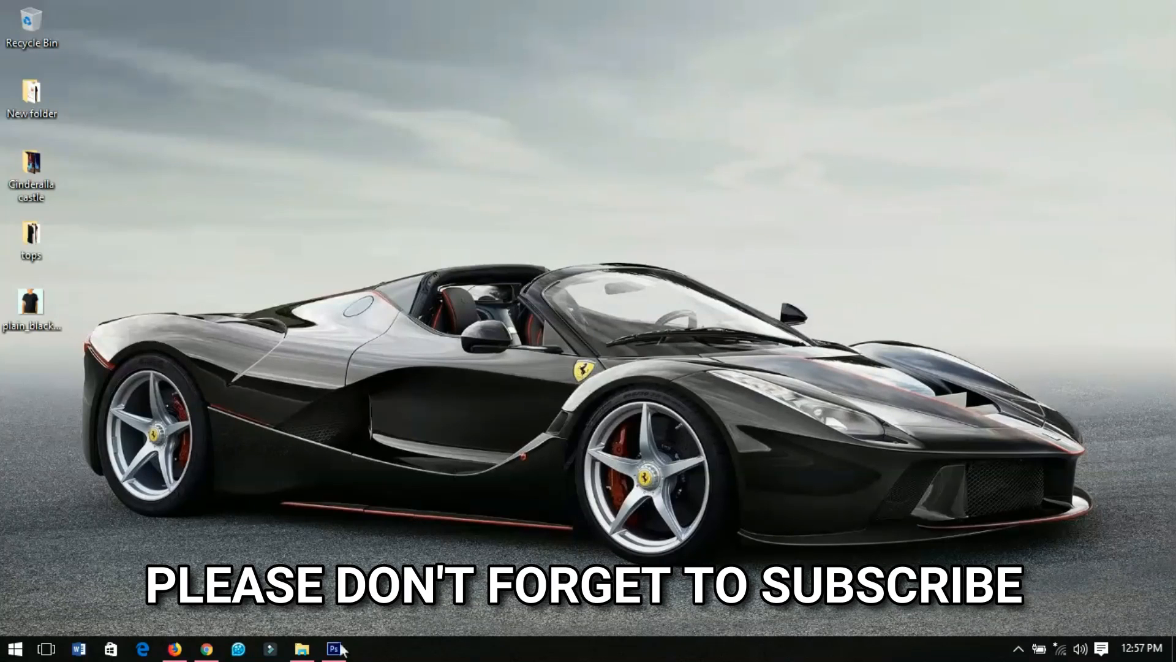
Open the plain black kids' t-shirt photo from the desktop as the working document
{"action": "left_click", "coordinate": [333, 649]}
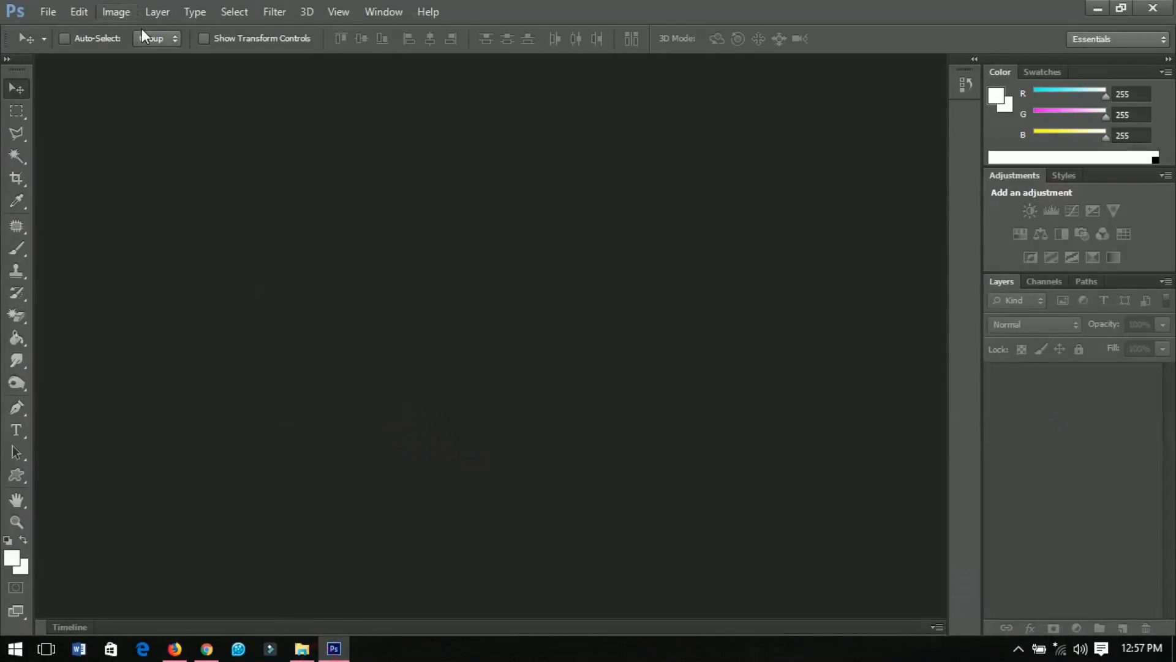
{"action": "mouse_move", "coordinate": [124, 94]}
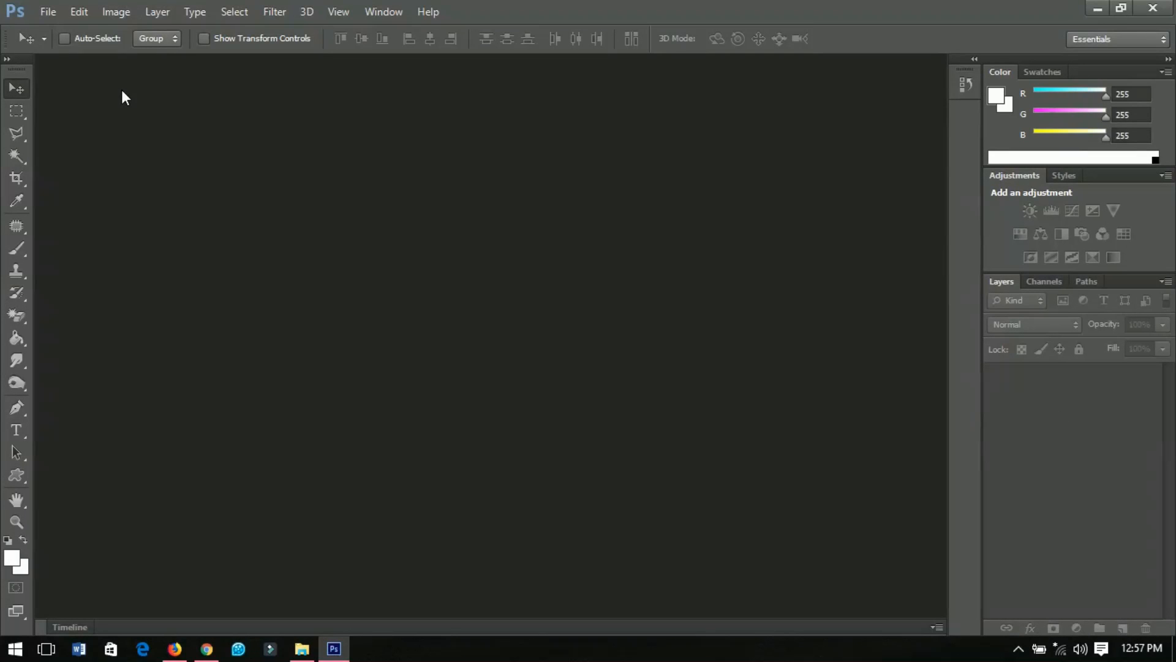
{"action": "left_click", "coordinate": [48, 12]}
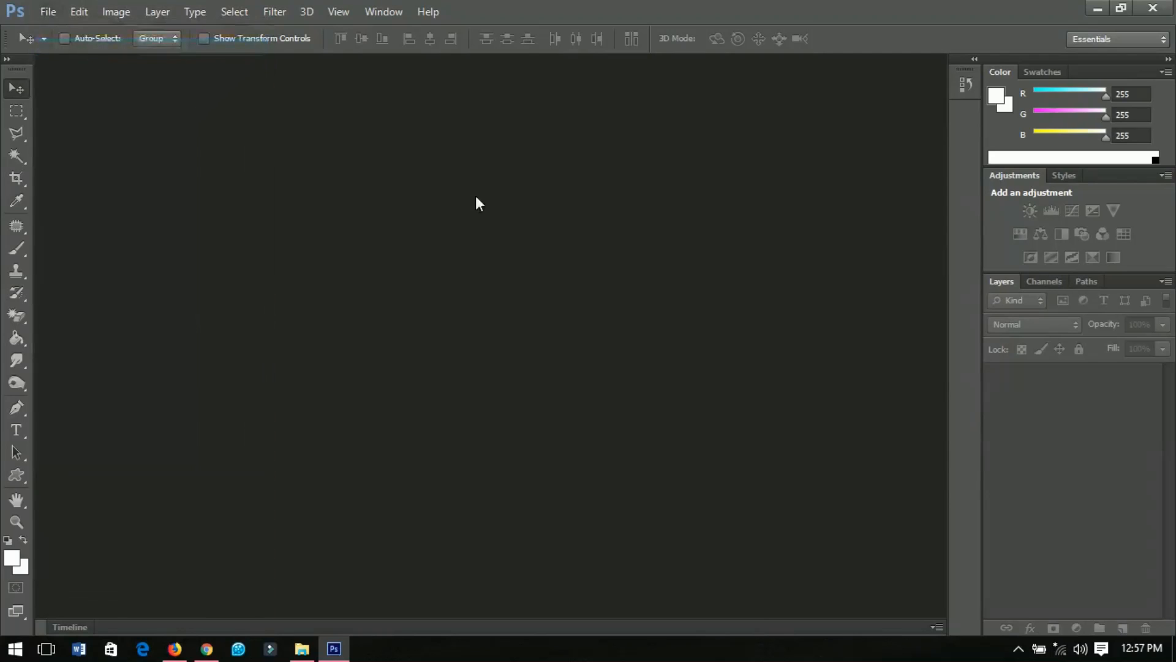
{"action": "left_click", "coordinate": [48, 11]}
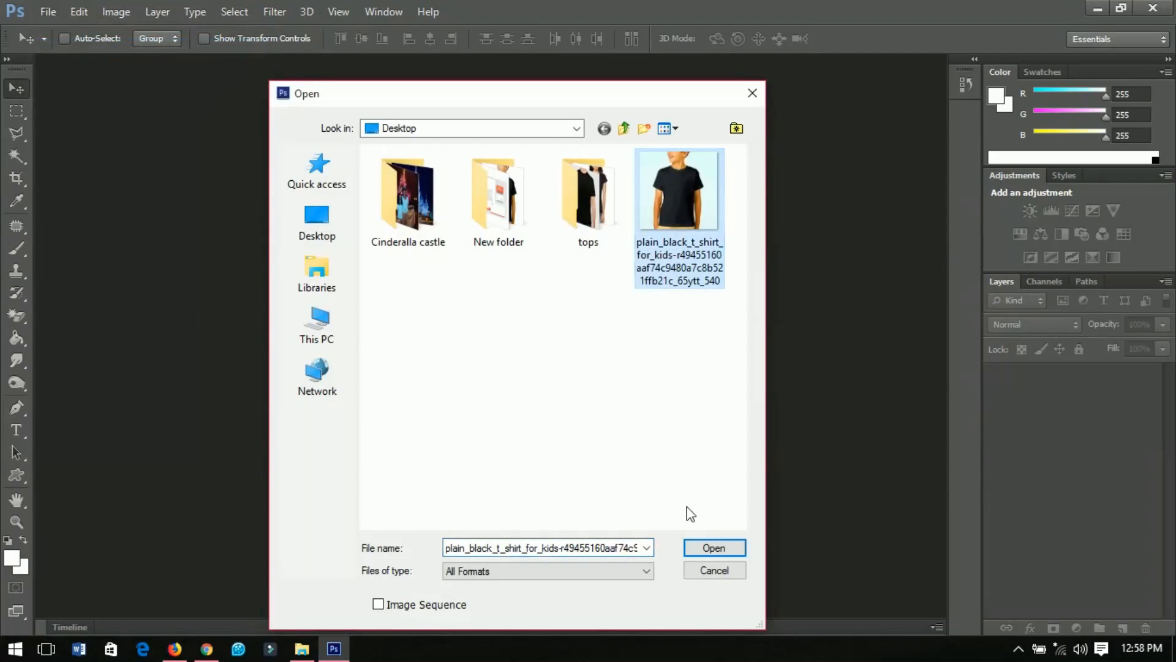
{"action": "left_click", "coordinate": [713, 548]}
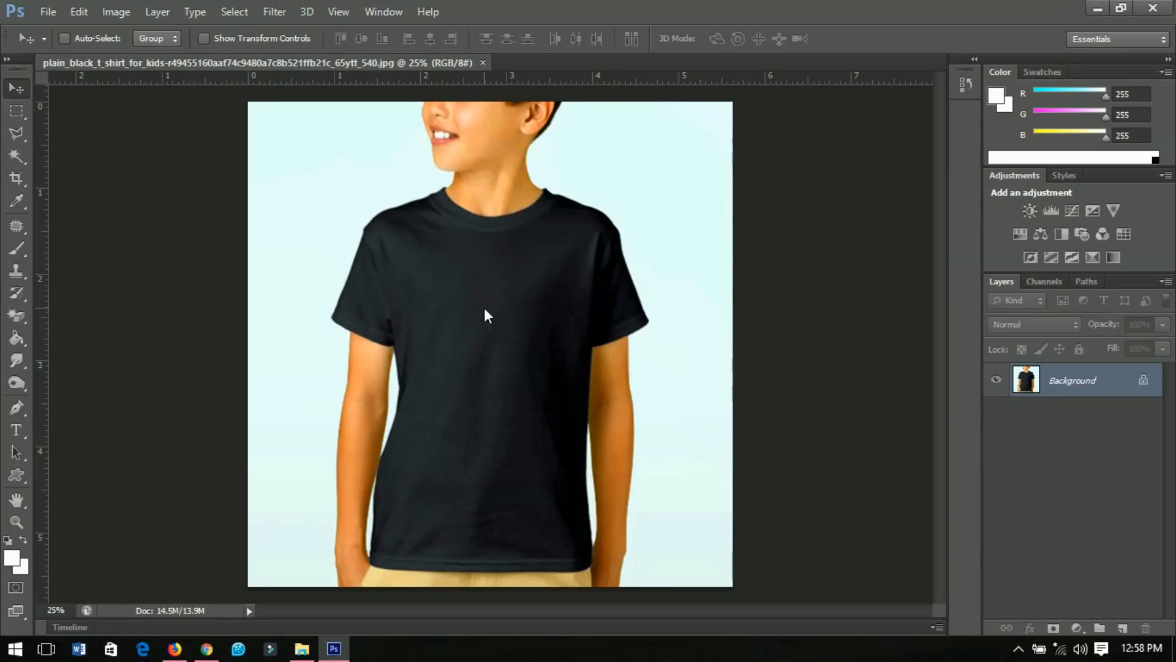
{"action": "mouse_move", "coordinate": [457, 302]}
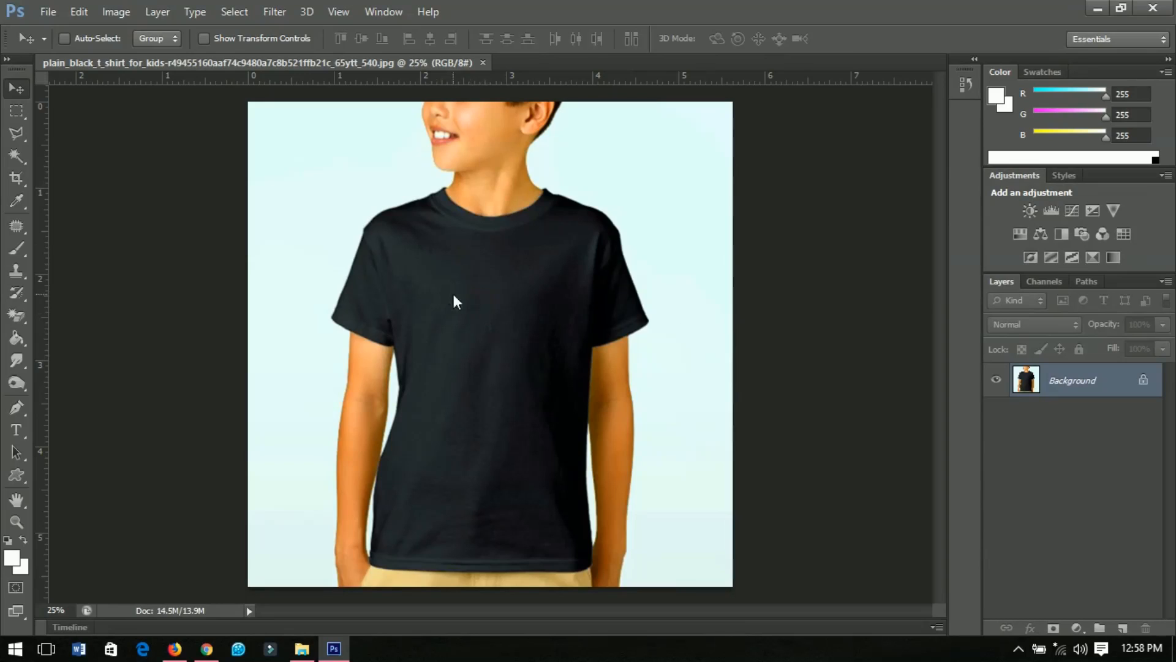
{"action": "mouse_move", "coordinate": [171, 370]}
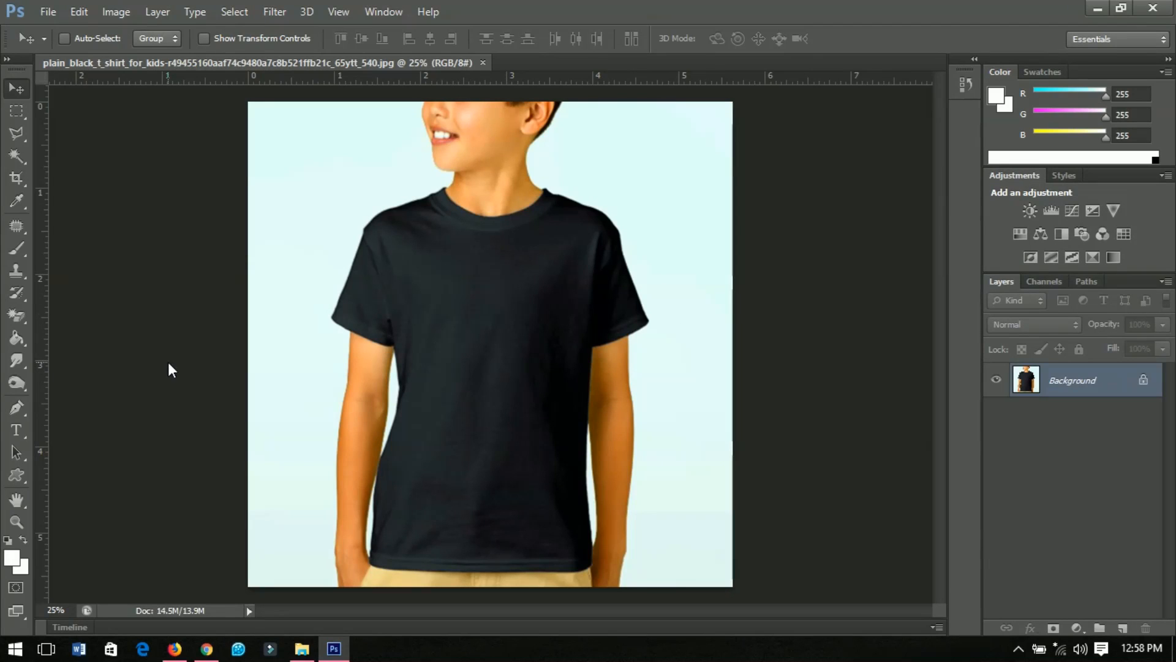
{"action": "mouse_move", "coordinate": [548, 333]}
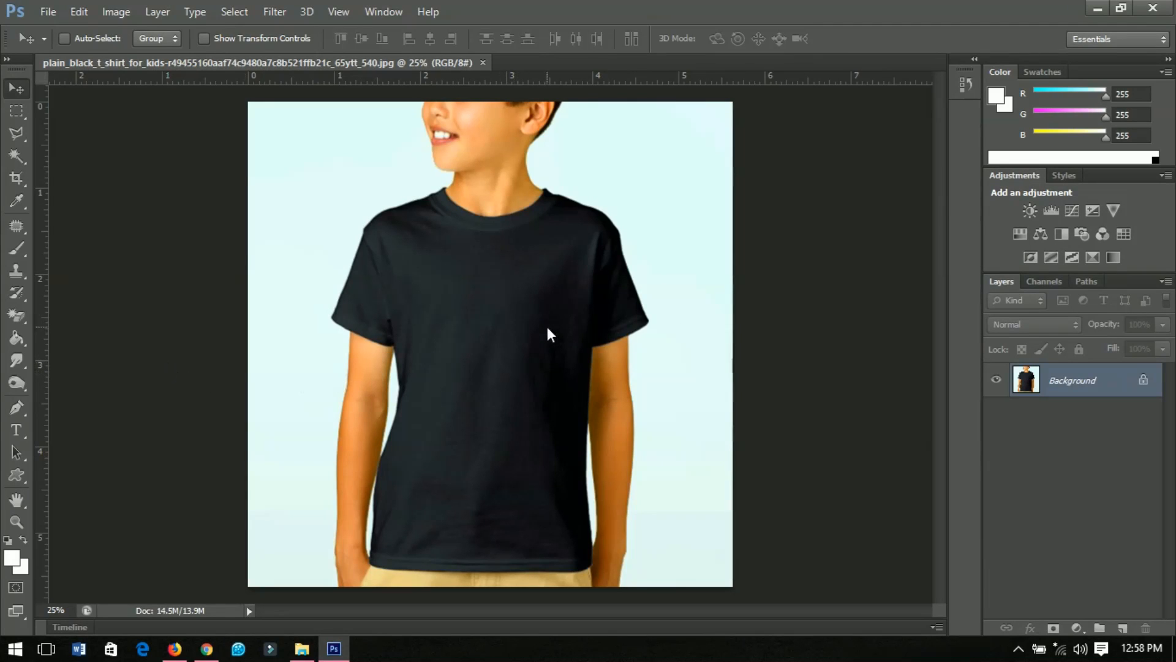
{"action": "mouse_move", "coordinate": [542, 343]}
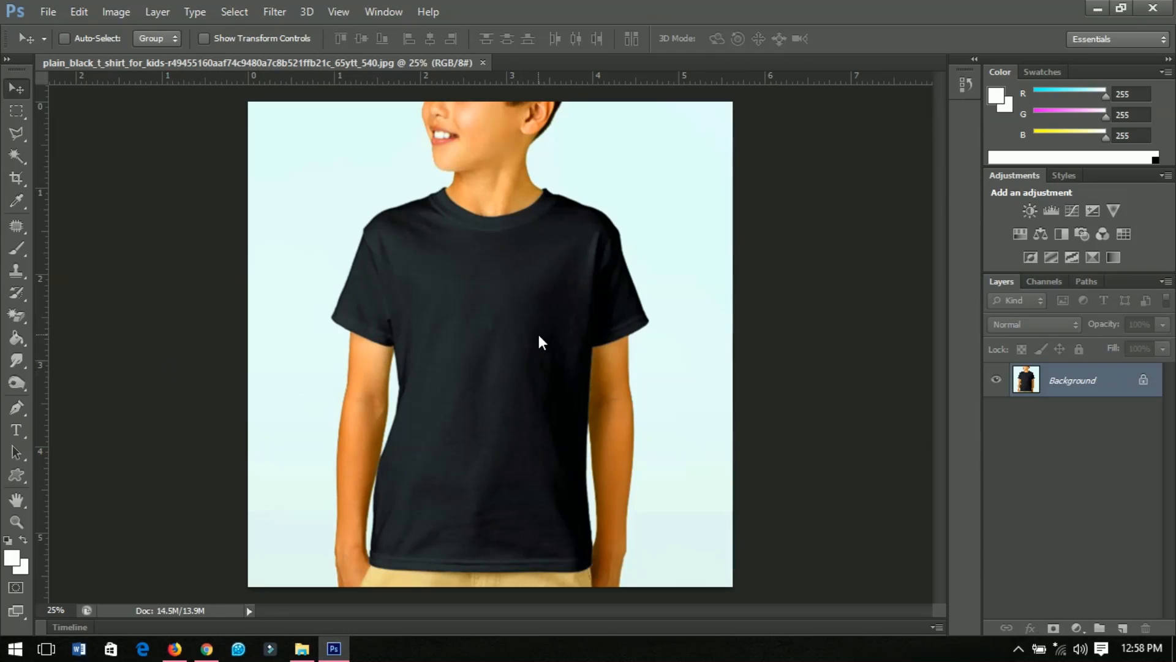
{"action": "mouse_move", "coordinate": [509, 358]}
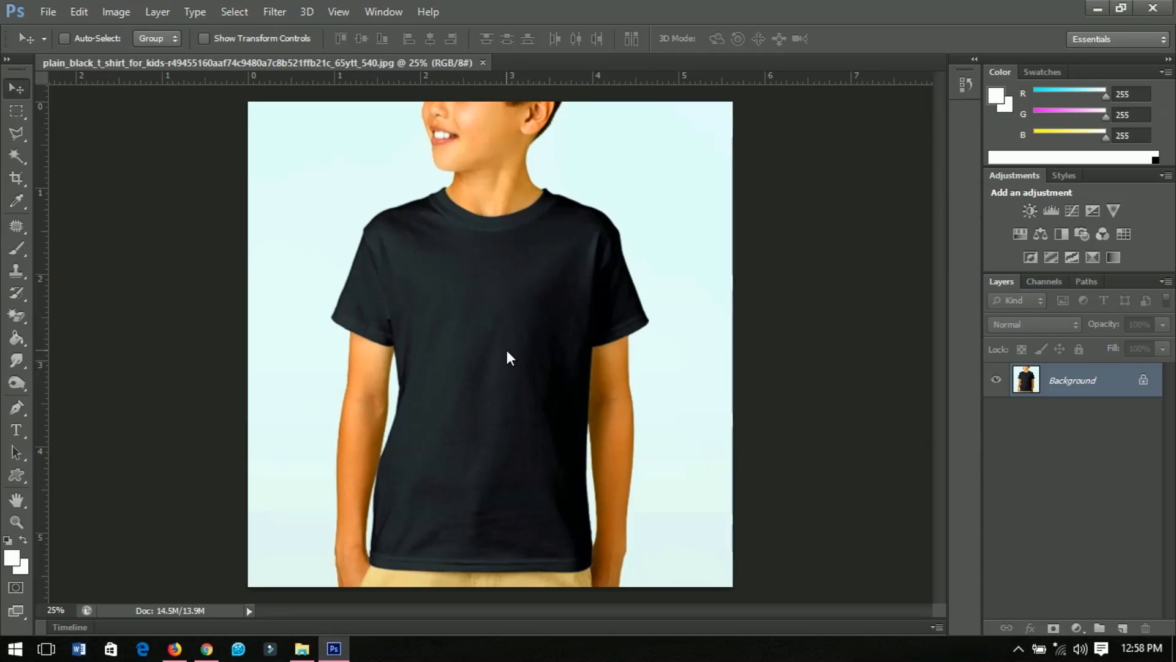
{"action": "mouse_move", "coordinate": [501, 365]}
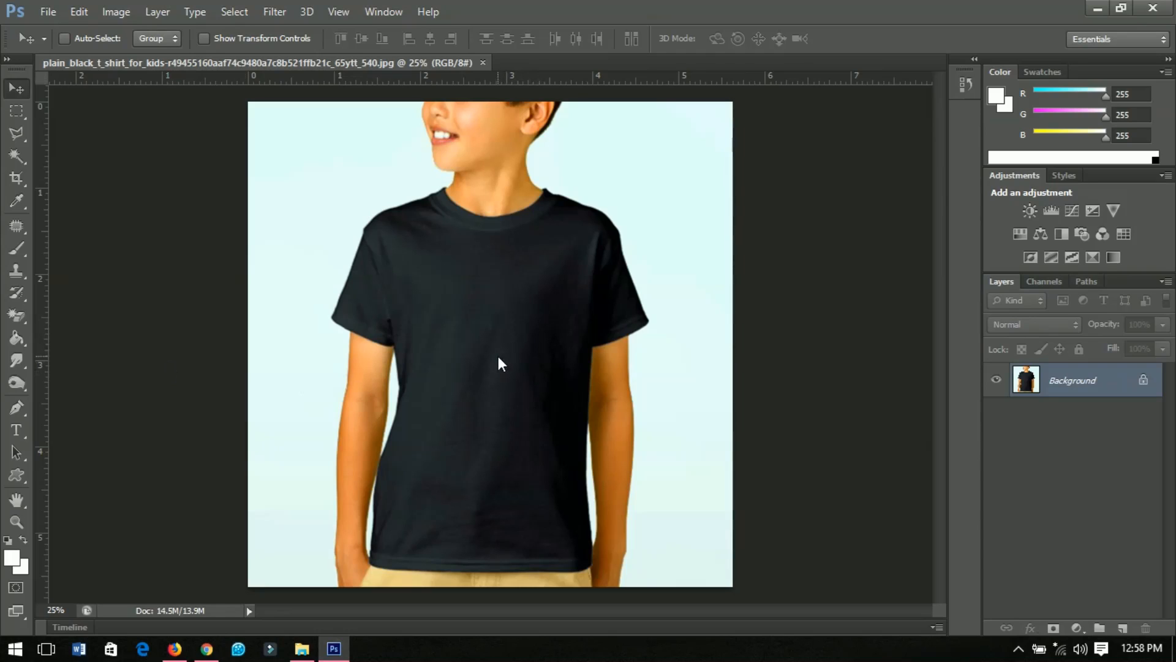
{"action": "mouse_move", "coordinate": [246, 478]}
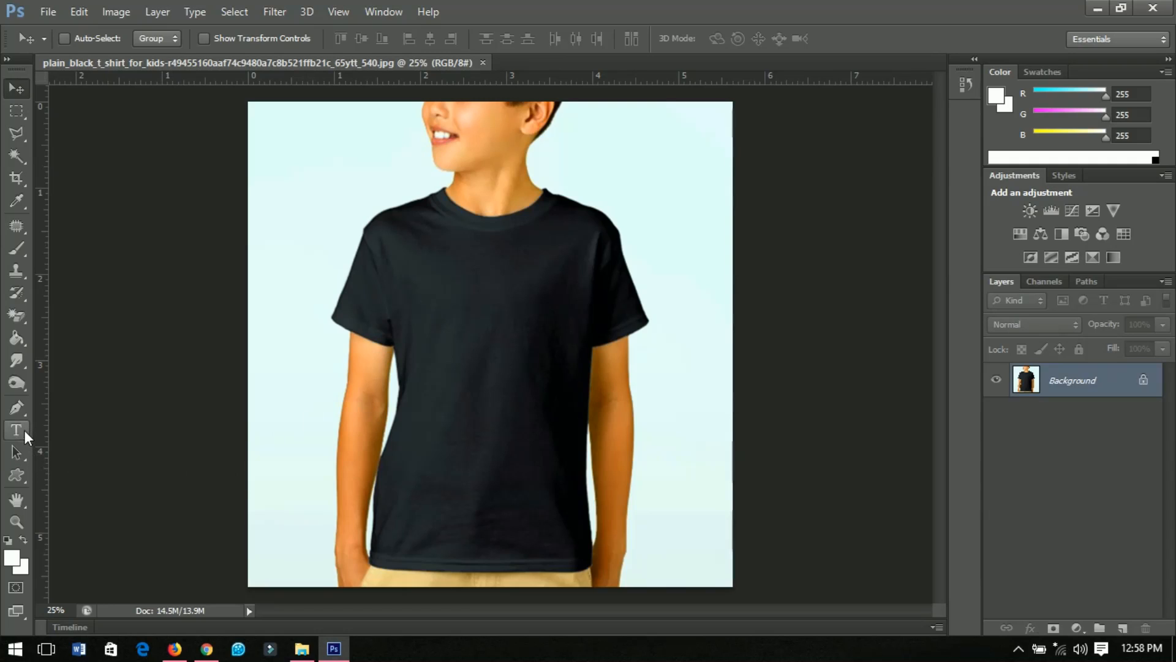
Set up the Type tool with white text colour and the Blessed Day script font
{"action": "left_click", "coordinate": [16, 430]}
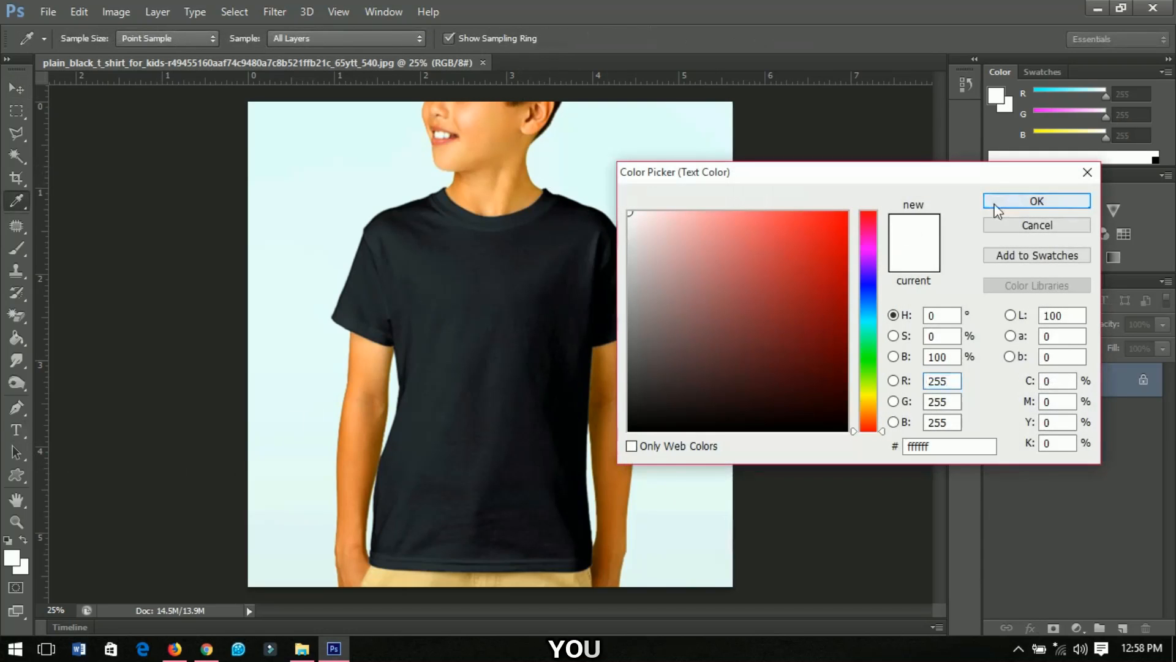
{"action": "left_click", "coordinate": [1036, 201]}
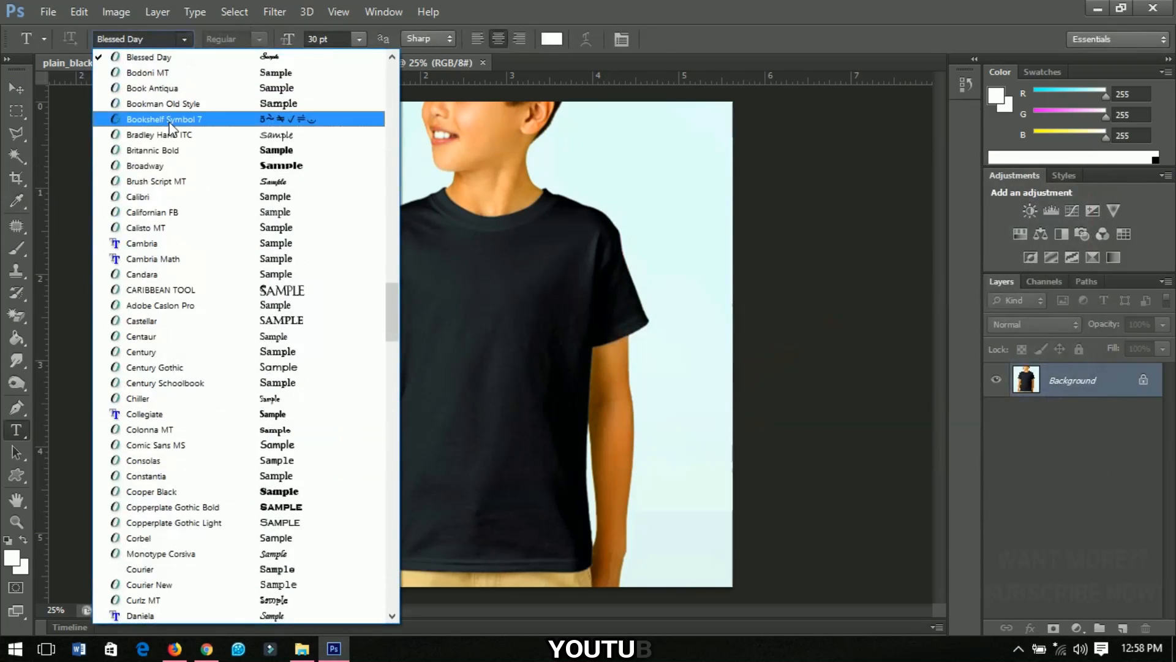
{"action": "left_click", "coordinate": [148, 56]}
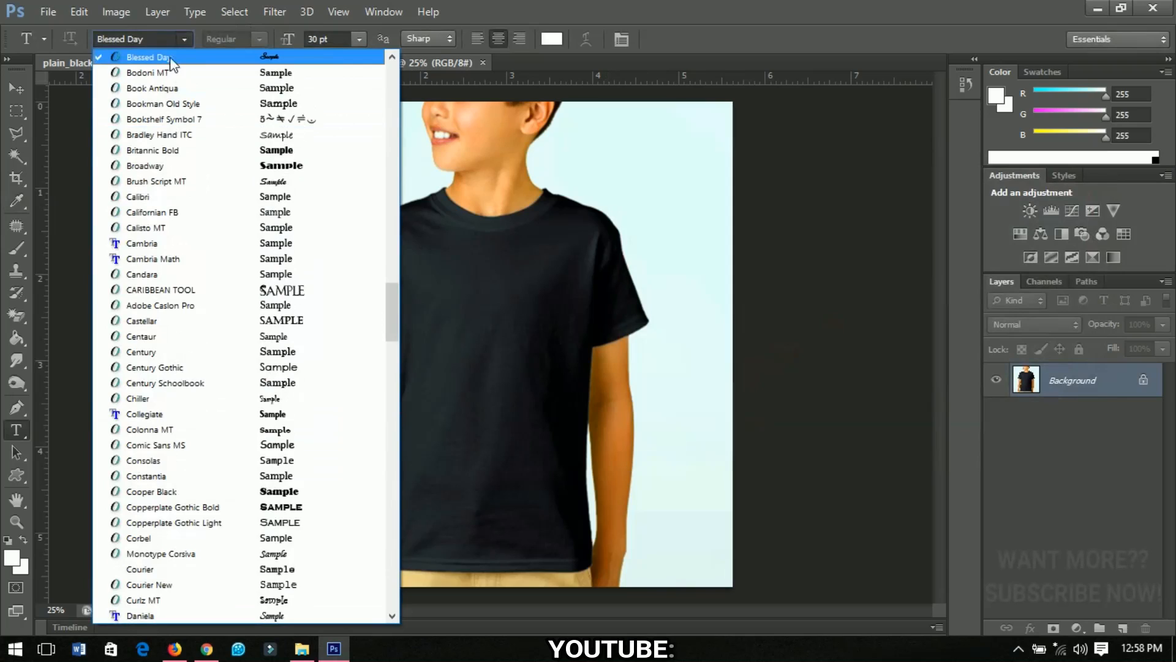
{"action": "left_click", "coordinate": [147, 56]}
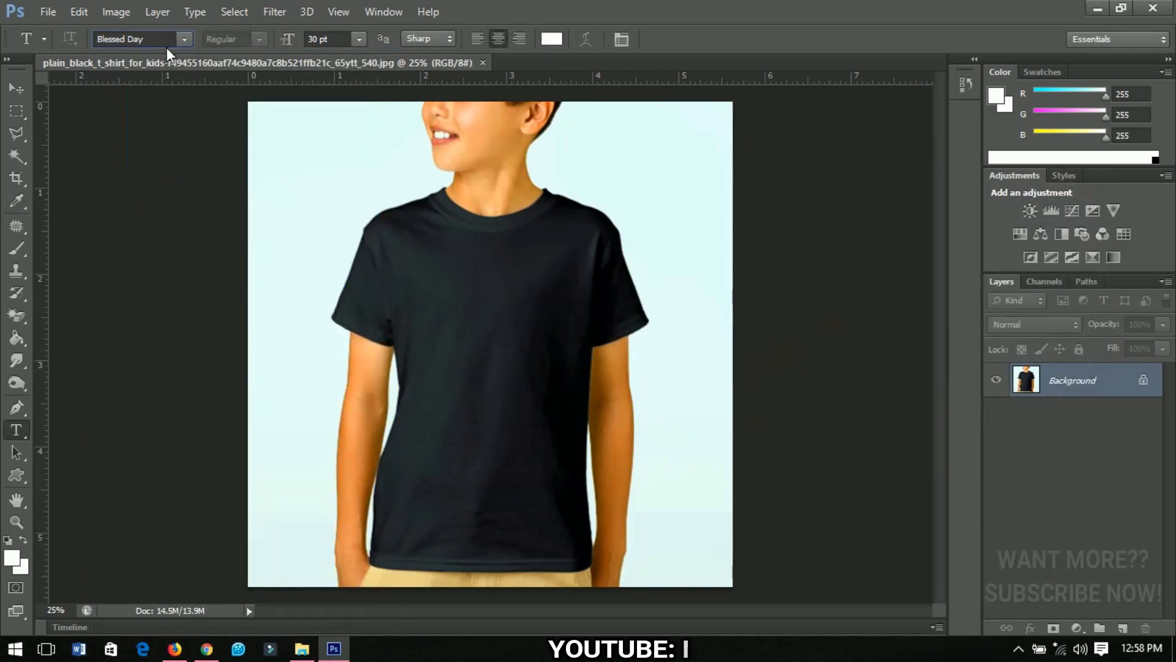
{"action": "mouse_move", "coordinate": [473, 332]}
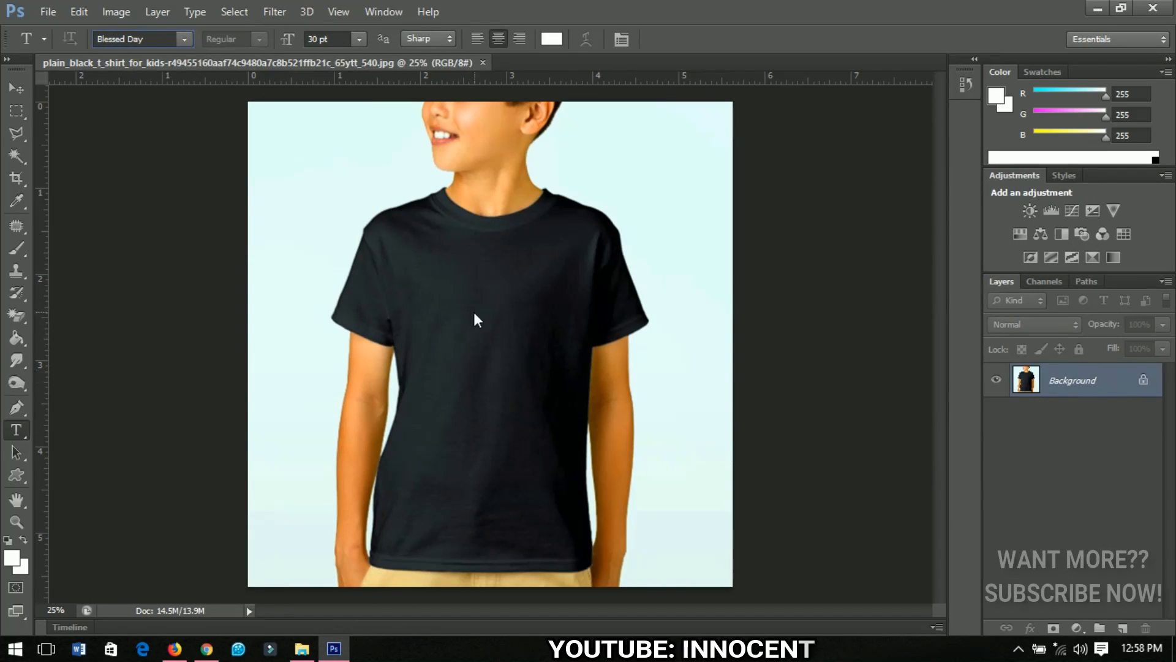
Add a new text layer on the shirt's chest reading 'Delight'
{"action": "left_click", "coordinate": [476, 312]}
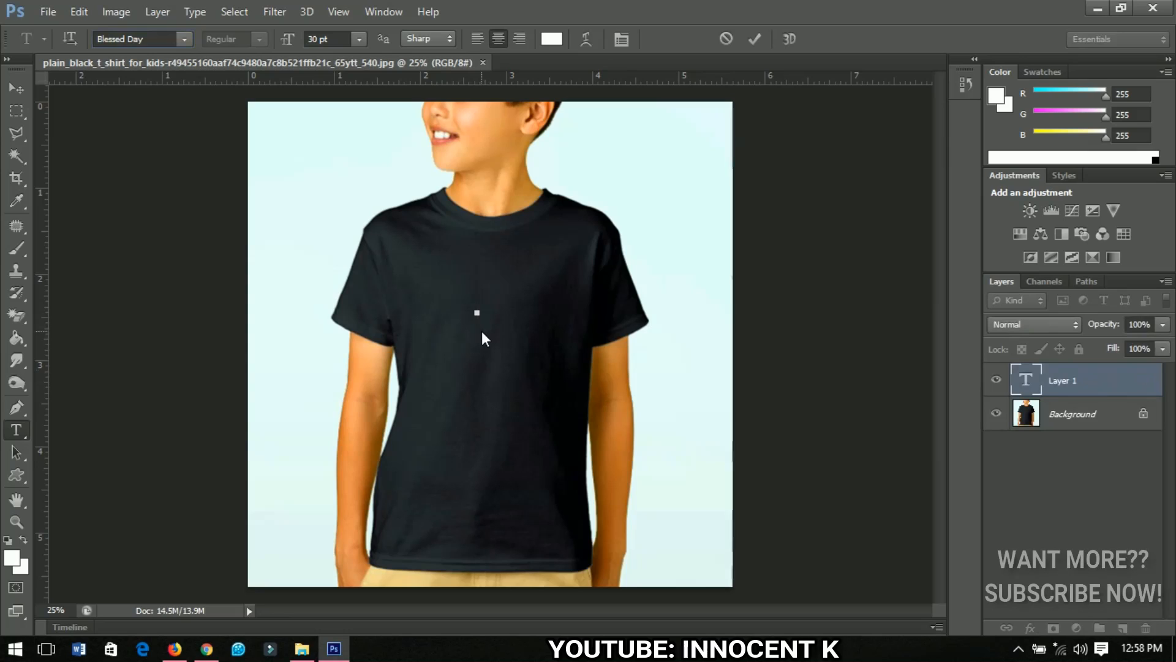
{"action": "left_click", "coordinate": [477, 300]}
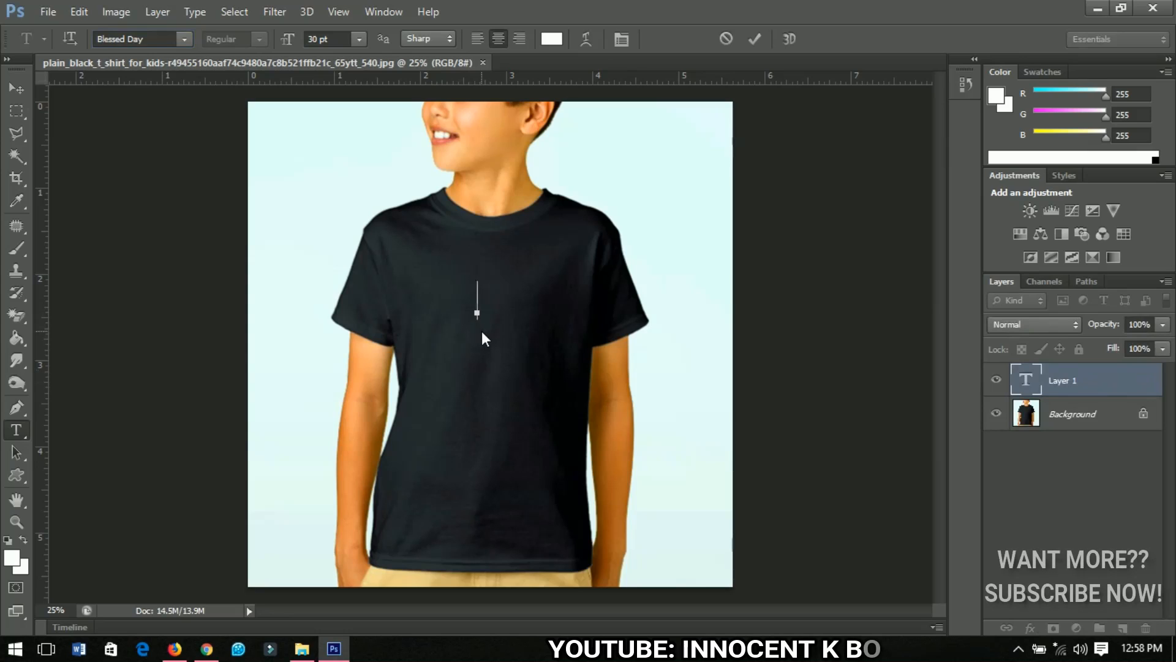
{"action": "type", "text": "De"}
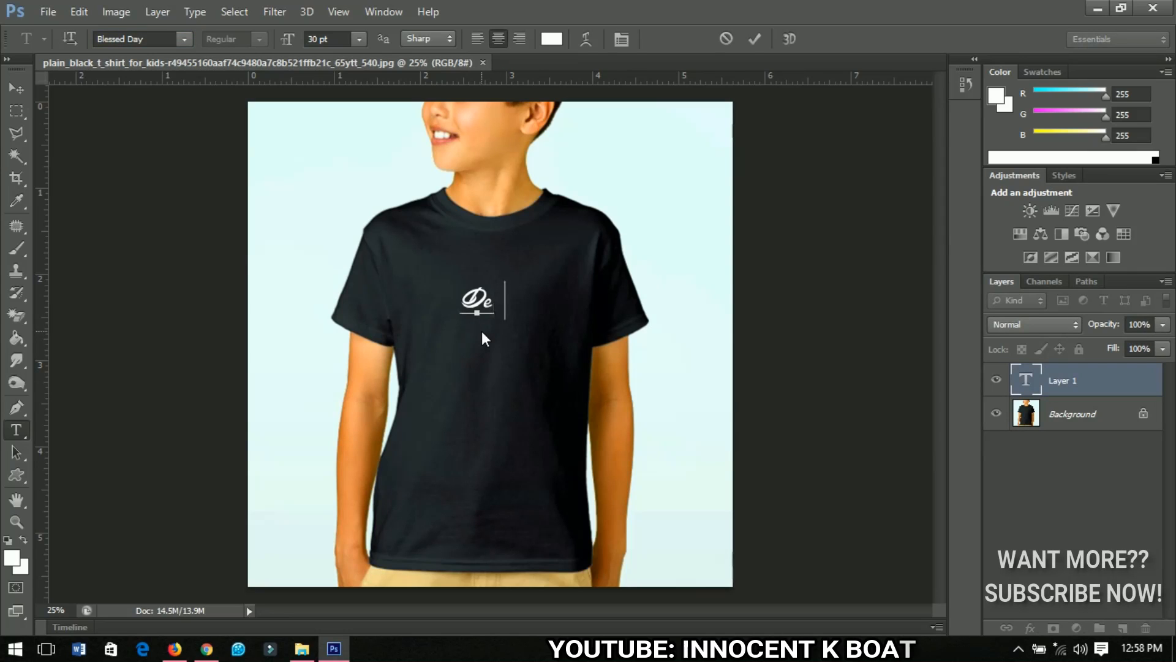
{"action": "type", "text": "light"}
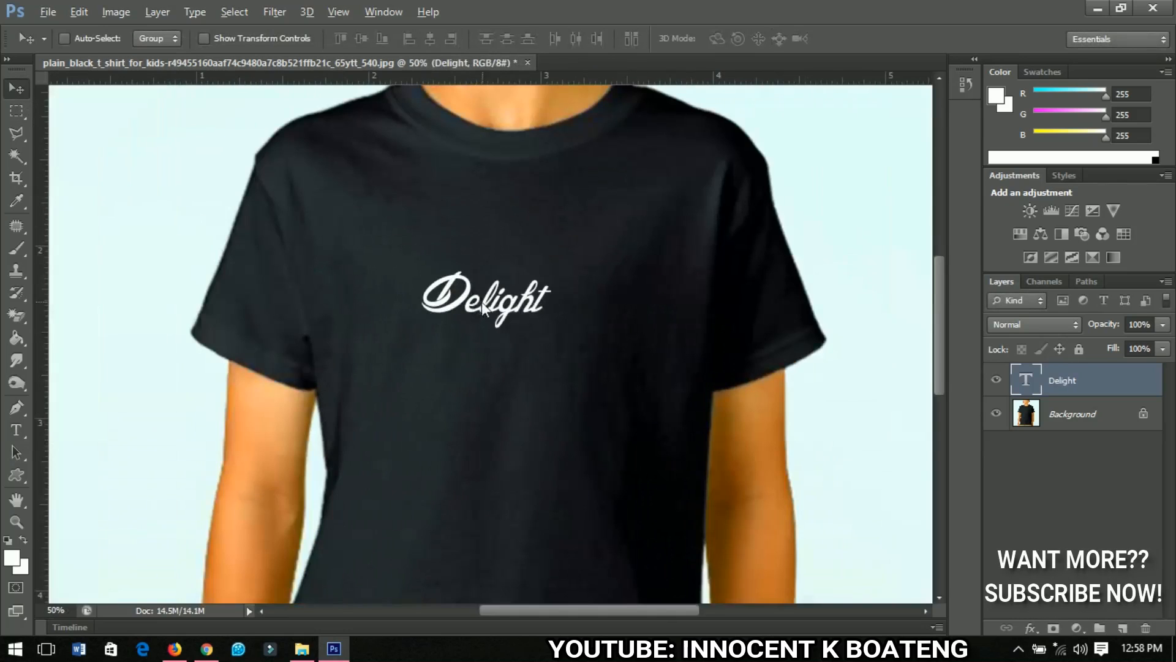
Free-transform the Delight text, enlarging it and rotating about -7° before committing
{"action": "scroll", "scroll_direction": "down", "scroll_amount": 3}
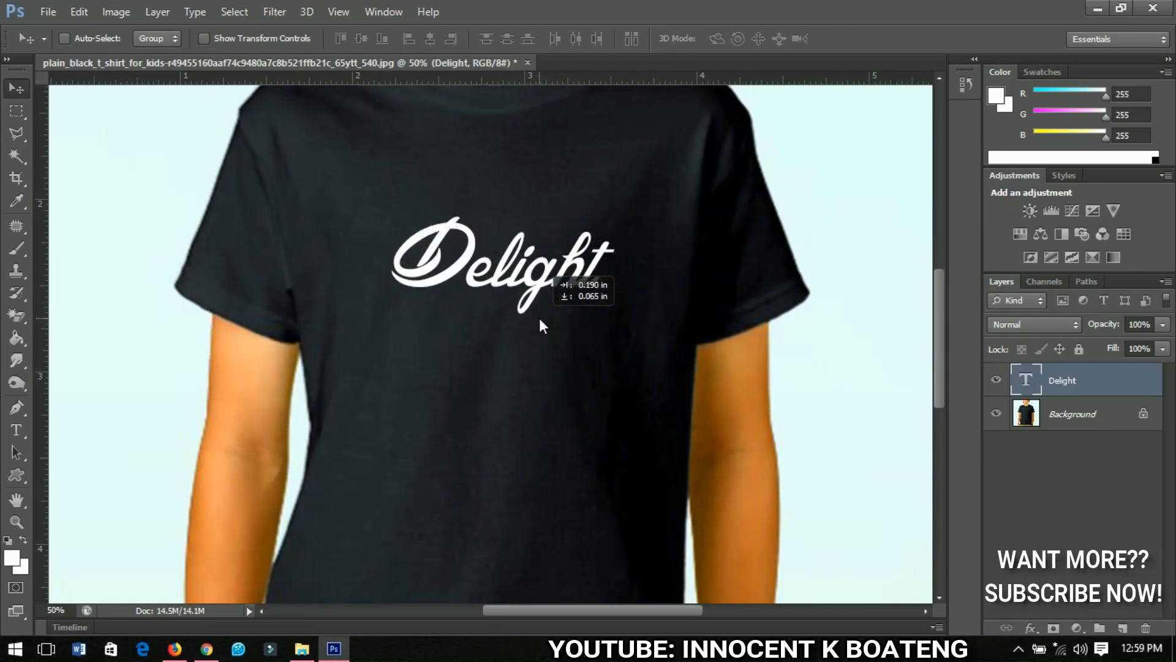
{"action": "key", "text": "ctrl+t"}
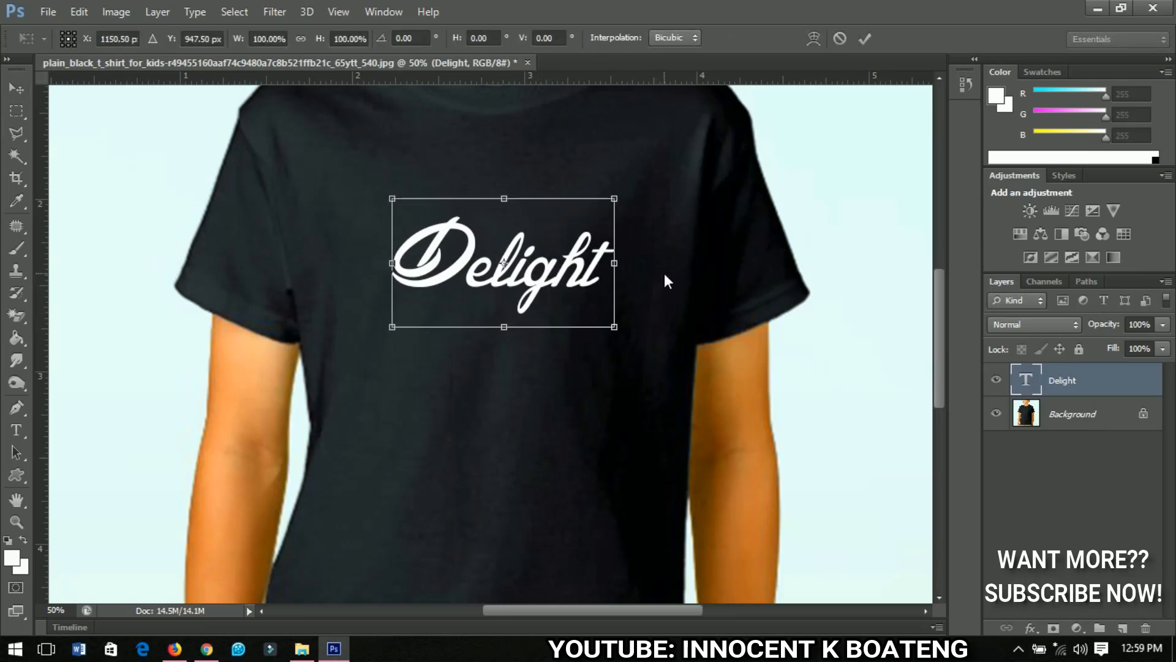
{"action": "mouse_move", "coordinate": [654, 279]}
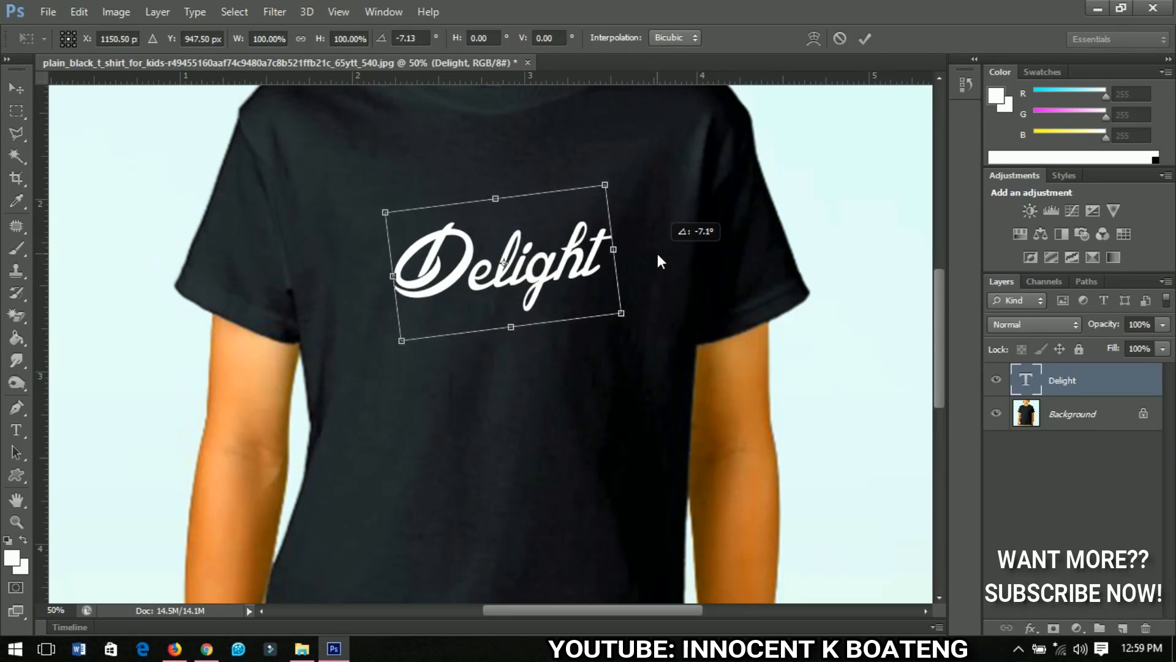
{"action": "mouse_move", "coordinate": [563, 296]}
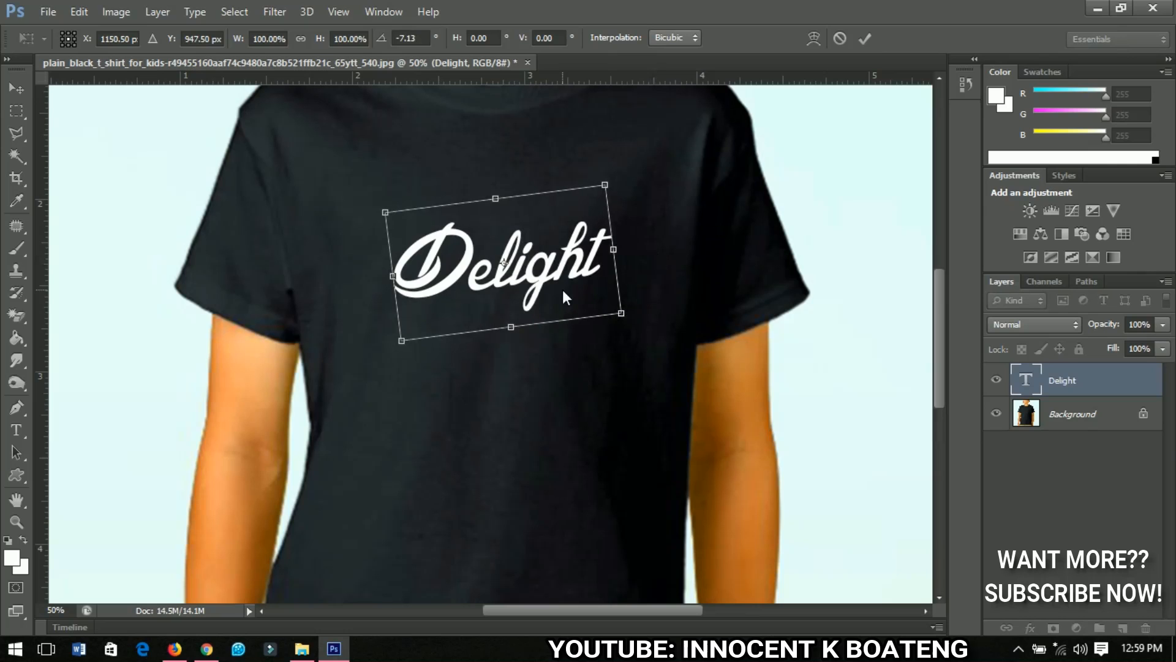
{"action": "left_click", "coordinate": [864, 38]}
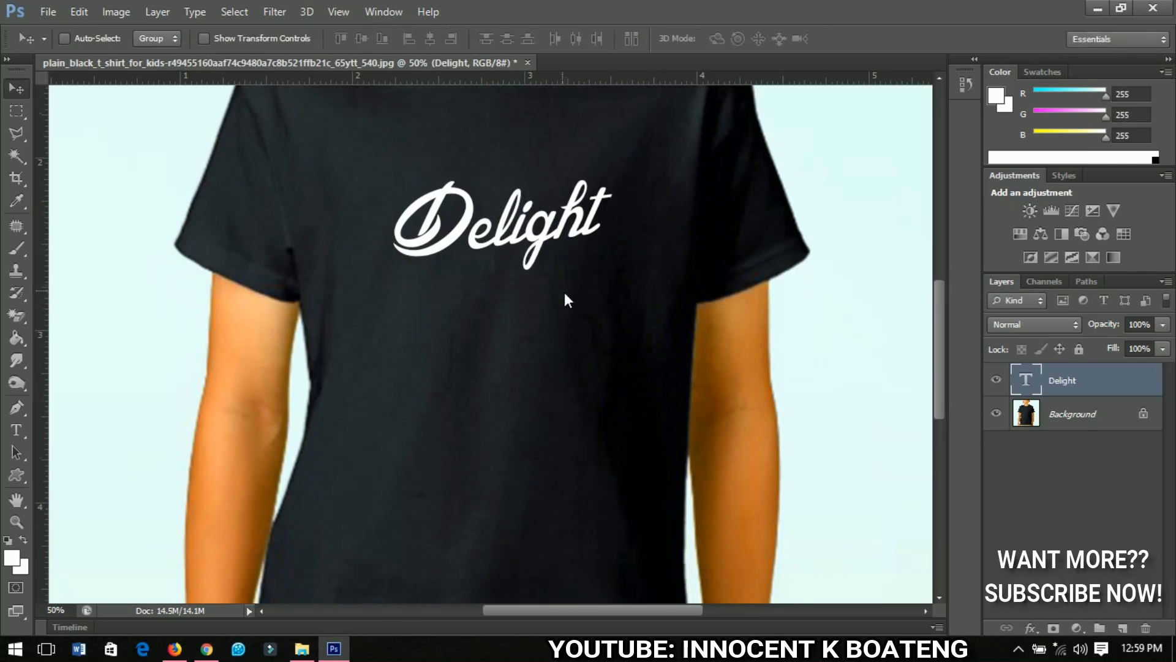
{"action": "scroll", "scroll_direction": "up", "scroll_amount": 3}
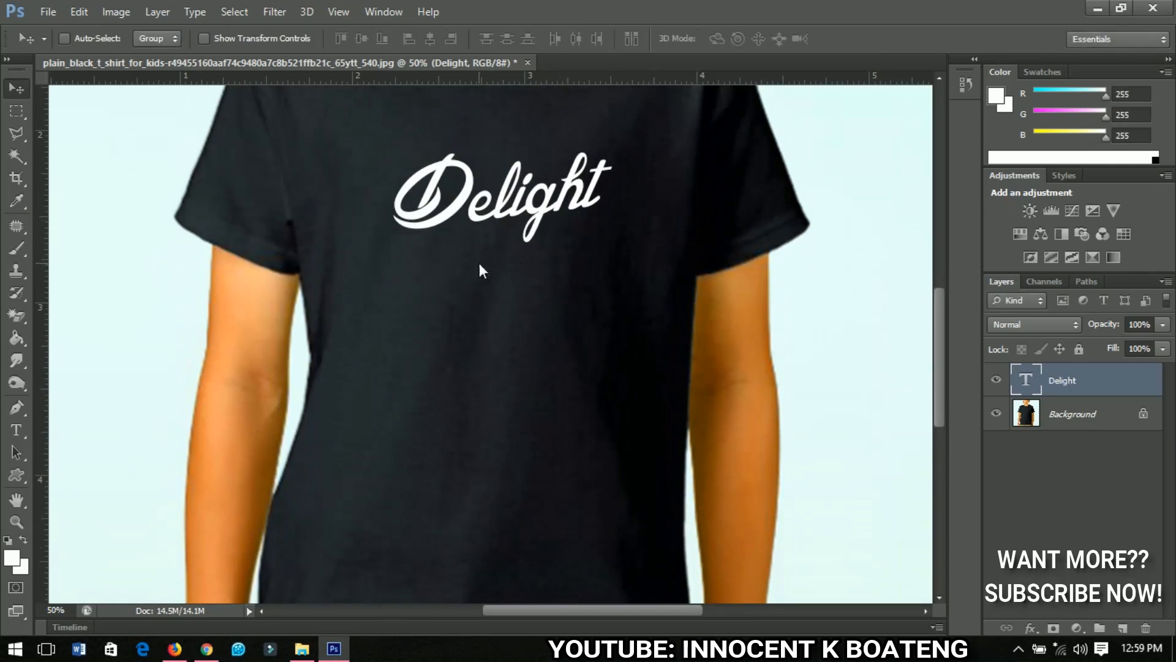
{"action": "scroll", "scroll_direction": "down", "scroll_amount": 3}
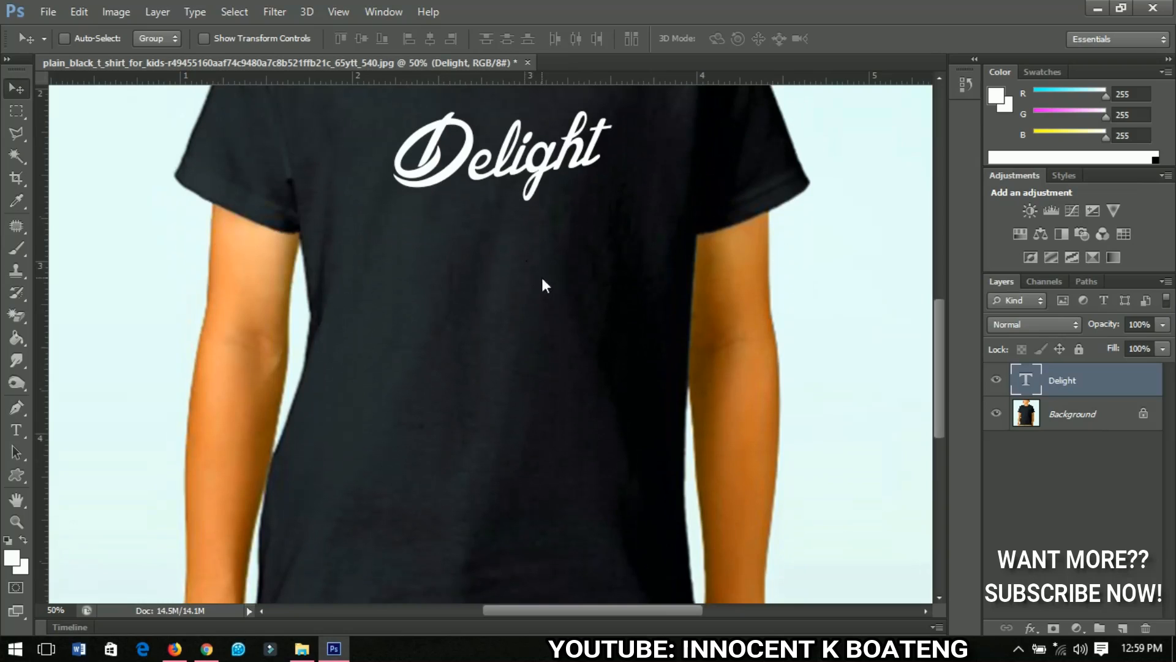
{"action": "mouse_move", "coordinate": [572, 293]}
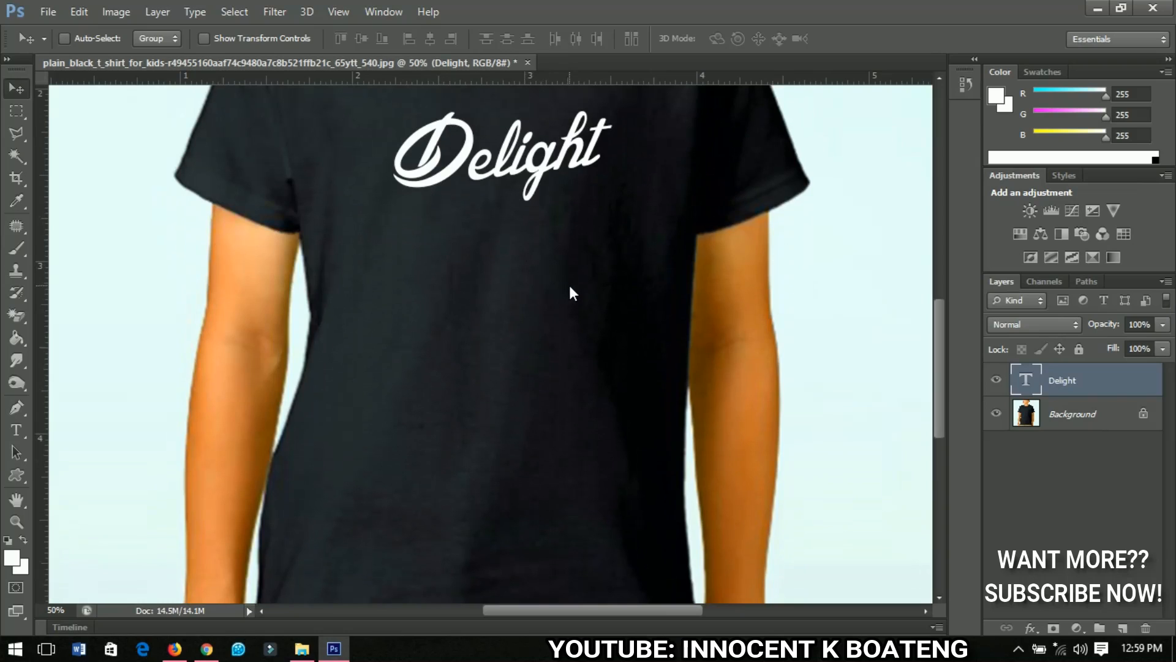
{"action": "mouse_move", "coordinate": [529, 253]}
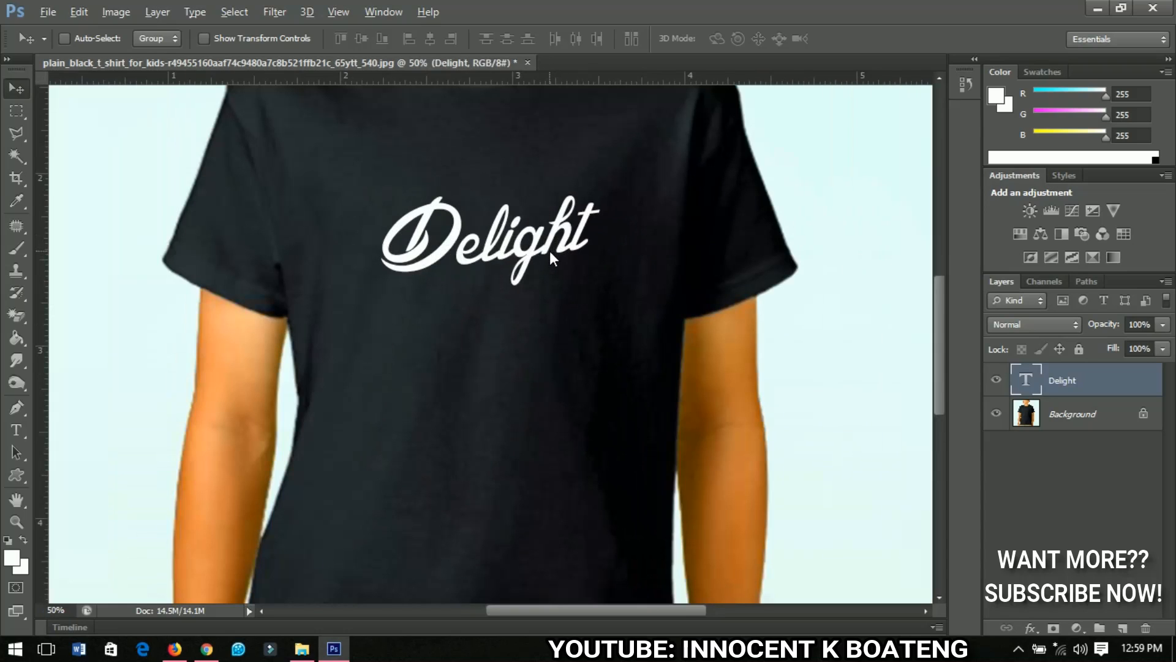
{"action": "mouse_move", "coordinate": [506, 273]}
{"action": "type", "text": "yourself"}
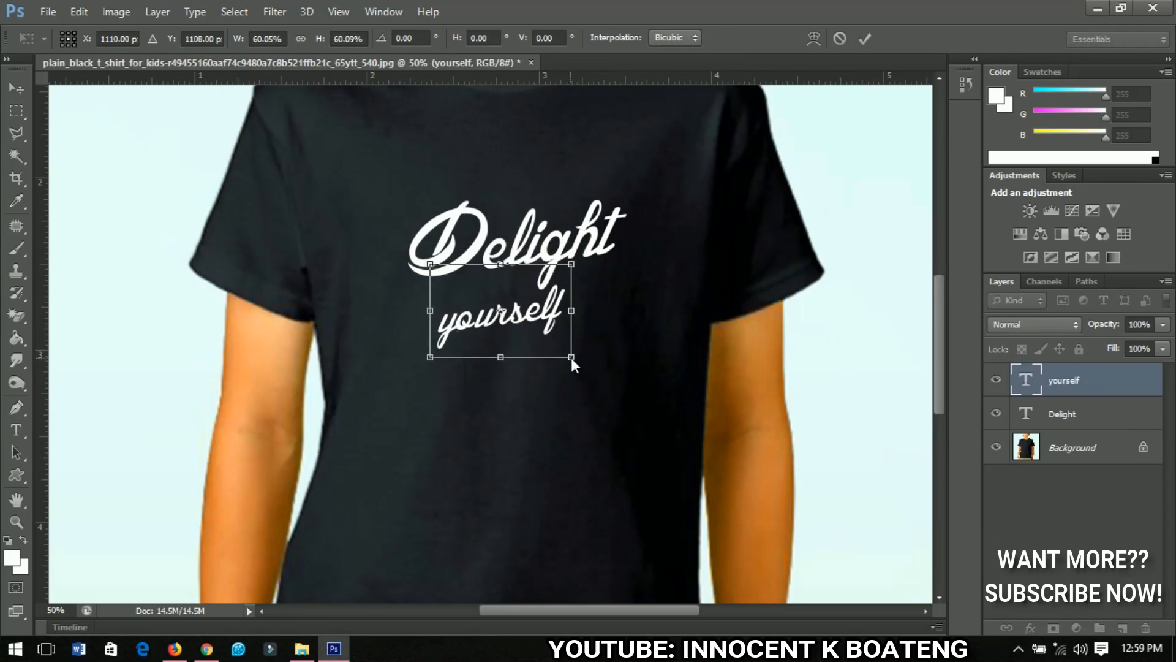
Commit the scaled-down 'yourself' text placed beneath Delight
{"action": "left_click", "coordinate": [864, 38]}
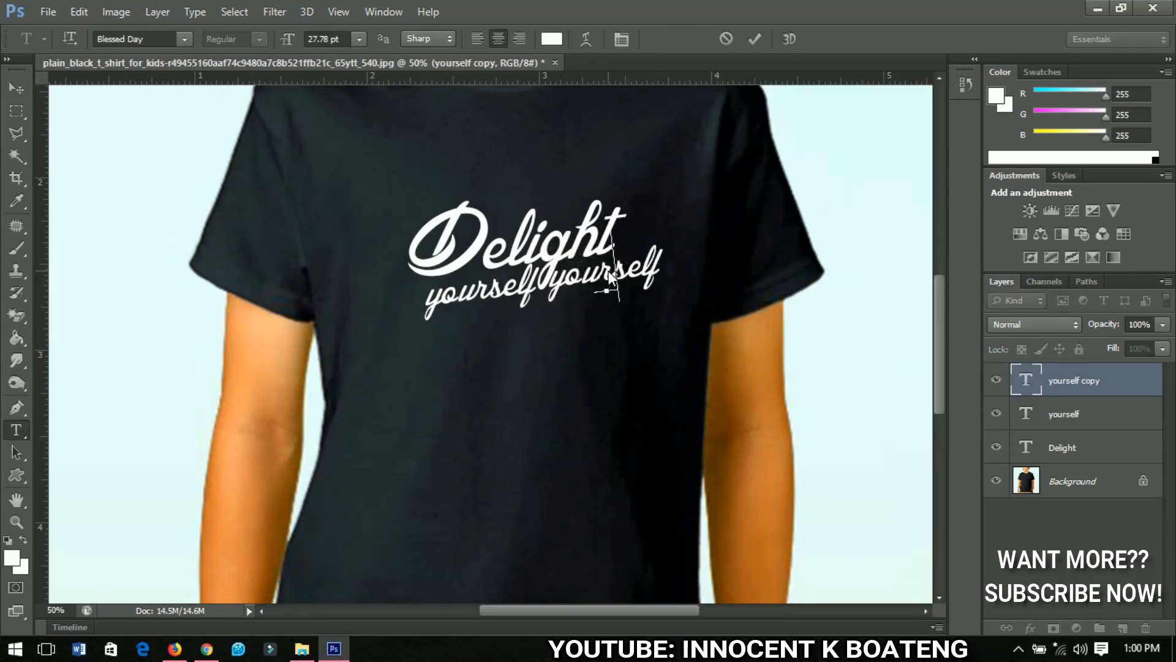
Retype a duplicated layer as 'in the' and select the overlapping Delight and yourself words to continue the verse
{"action": "type", "text": "in the"}
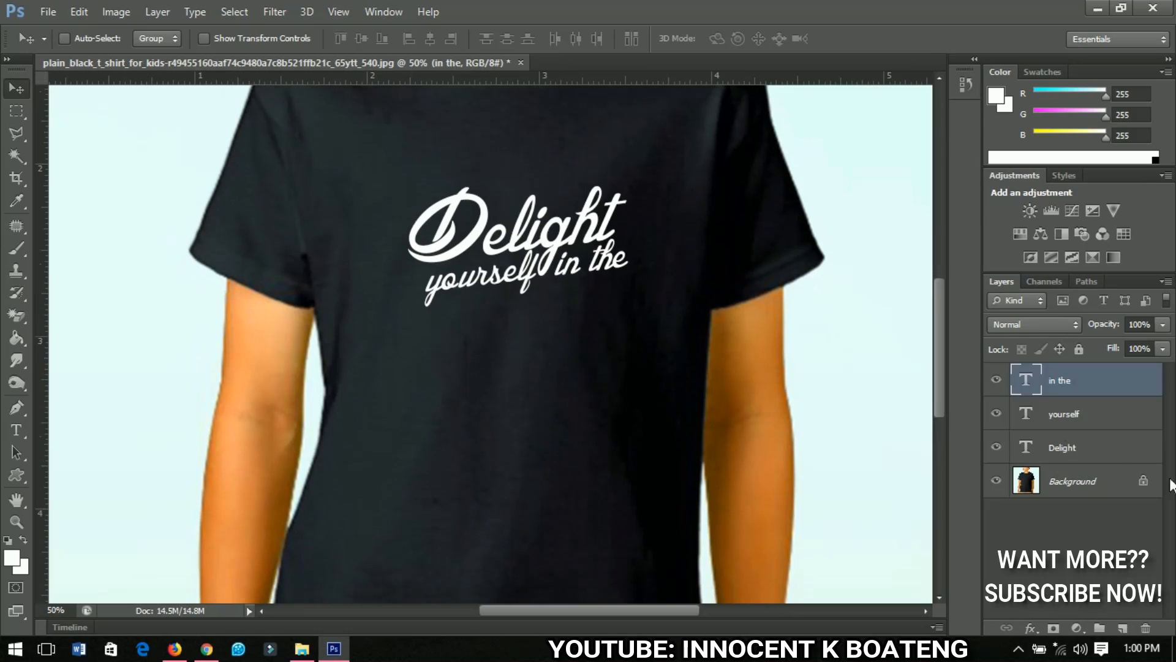
{"action": "left_click", "coordinate": [1062, 447]}
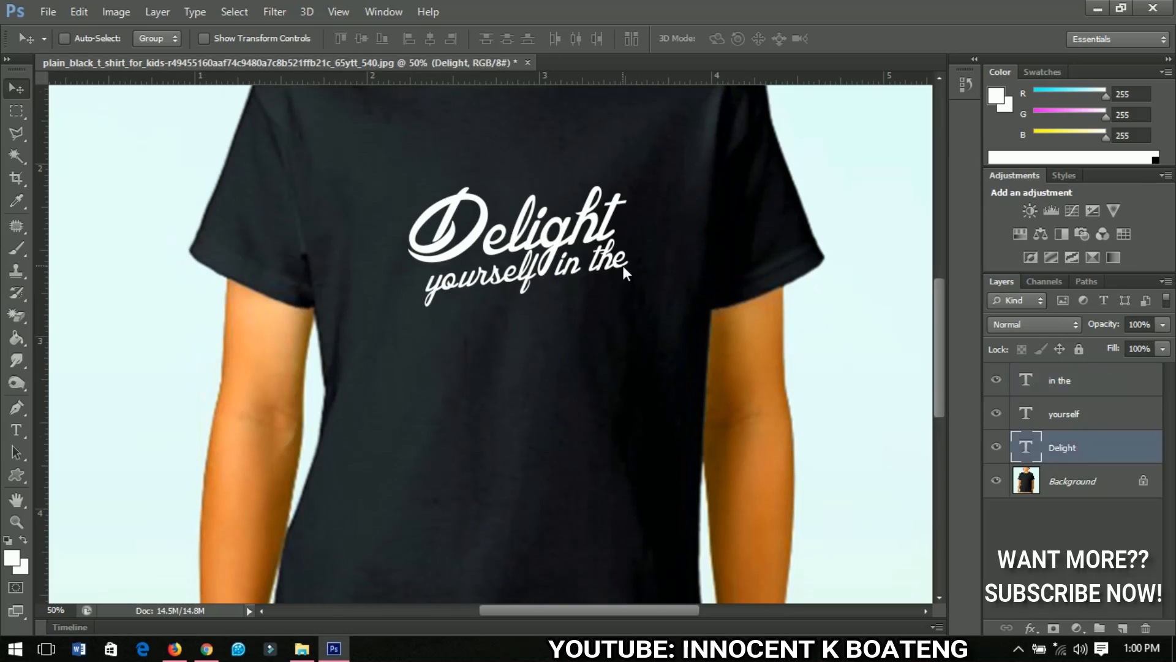
{"action": "mouse_move", "coordinate": [917, 403]}
{"action": "type", "text": "Lord"}
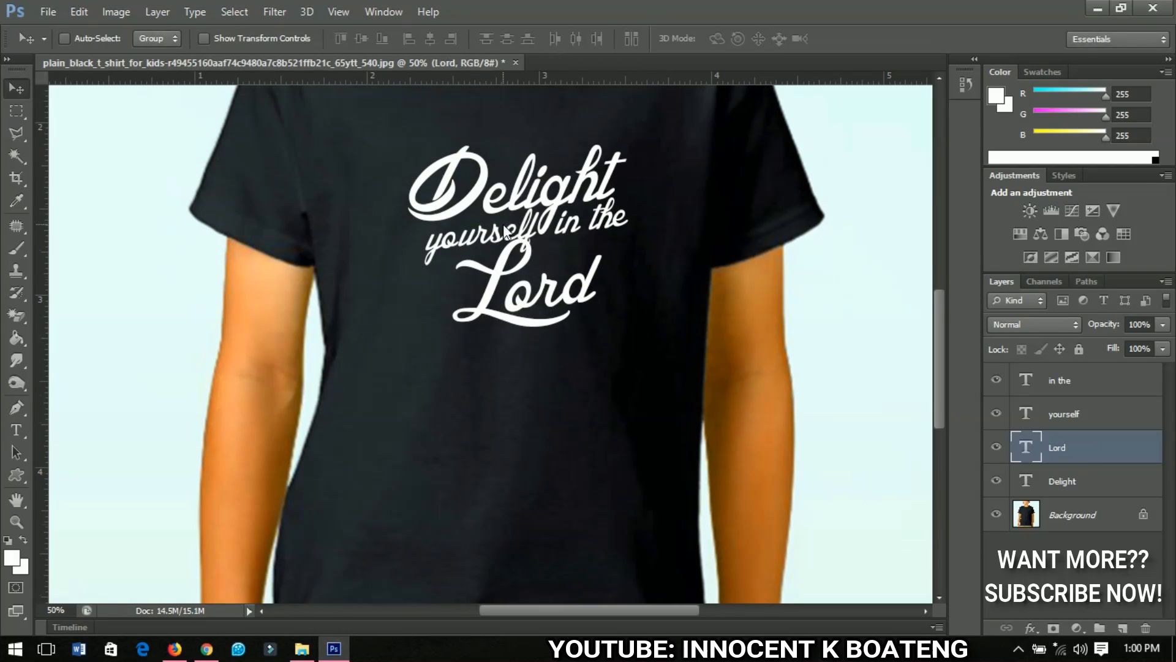
{"action": "right_click", "coordinate": [502, 237]}
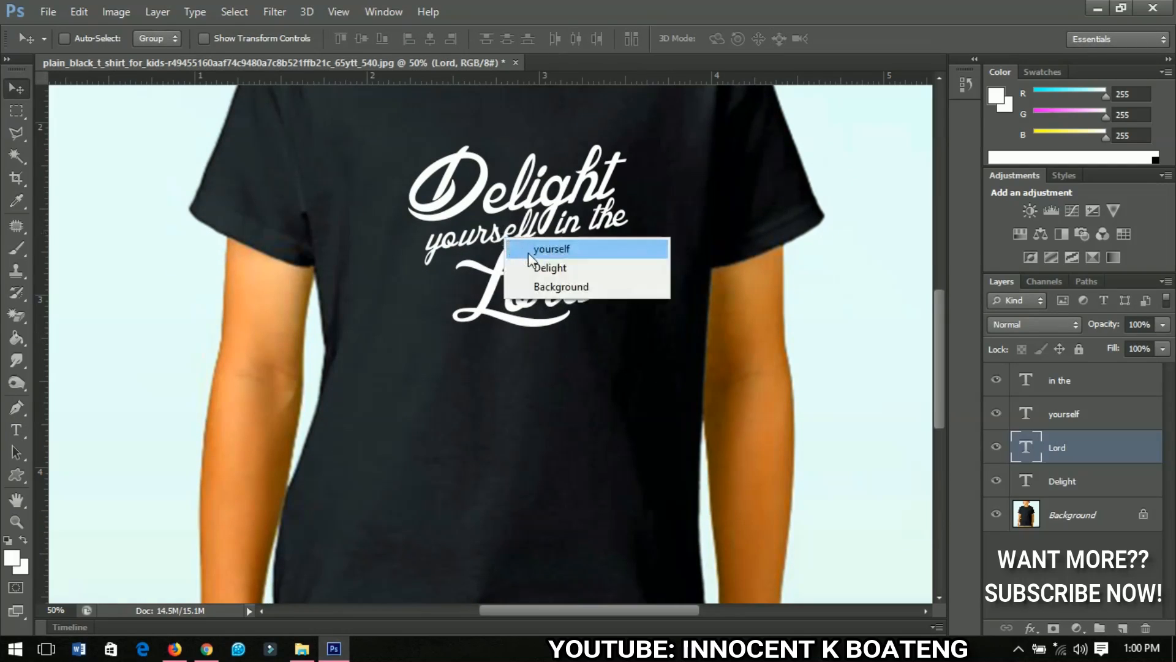
{"action": "left_click", "coordinate": [551, 249]}
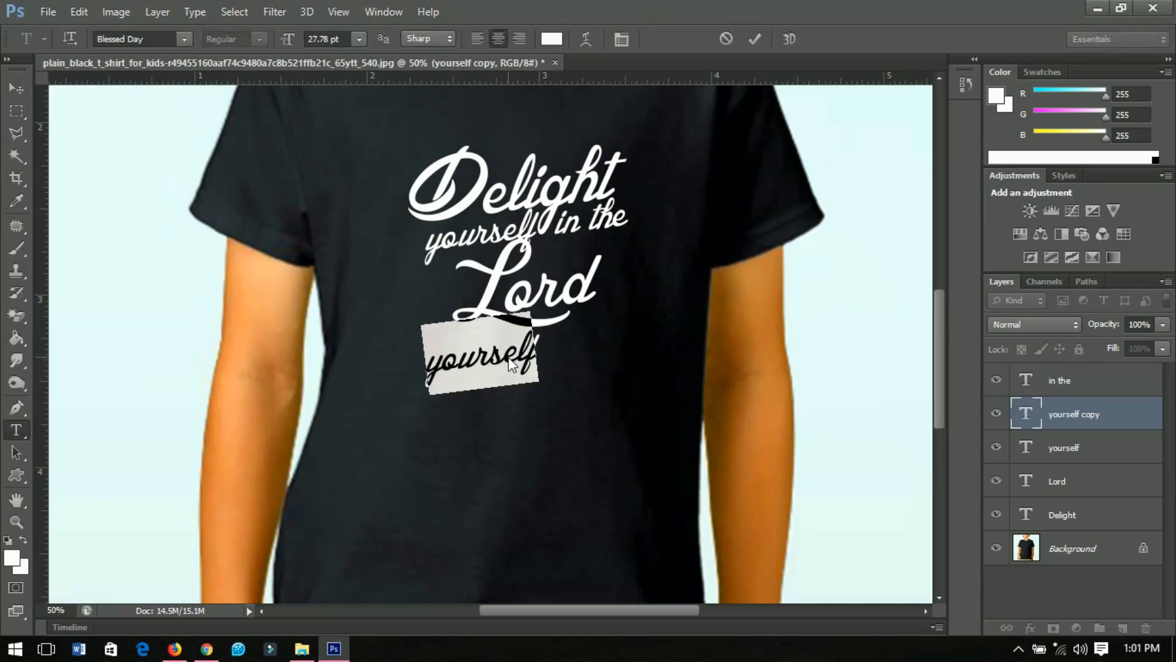
{"action": "key", "text": "f"}
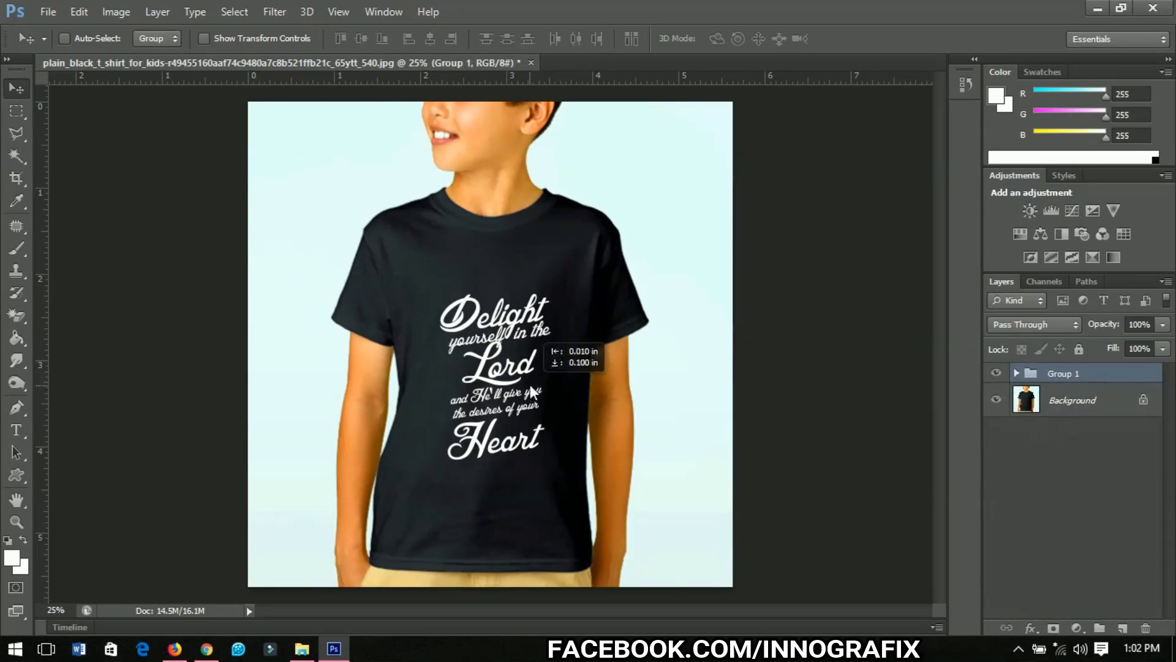
Nudge the grouped verse into place on the shirt and select the word Delight
{"action": "left_click_drag", "start_coordinate": [495, 382], "coordinate": [487, 364]}
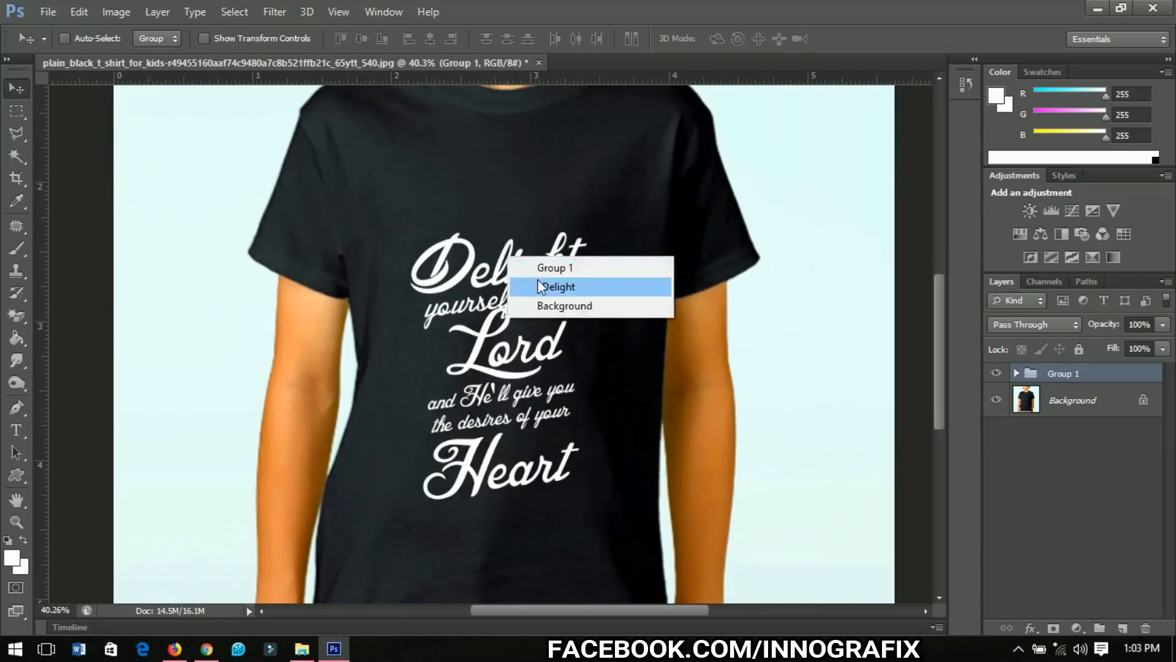
{"action": "left_click", "coordinate": [559, 287]}
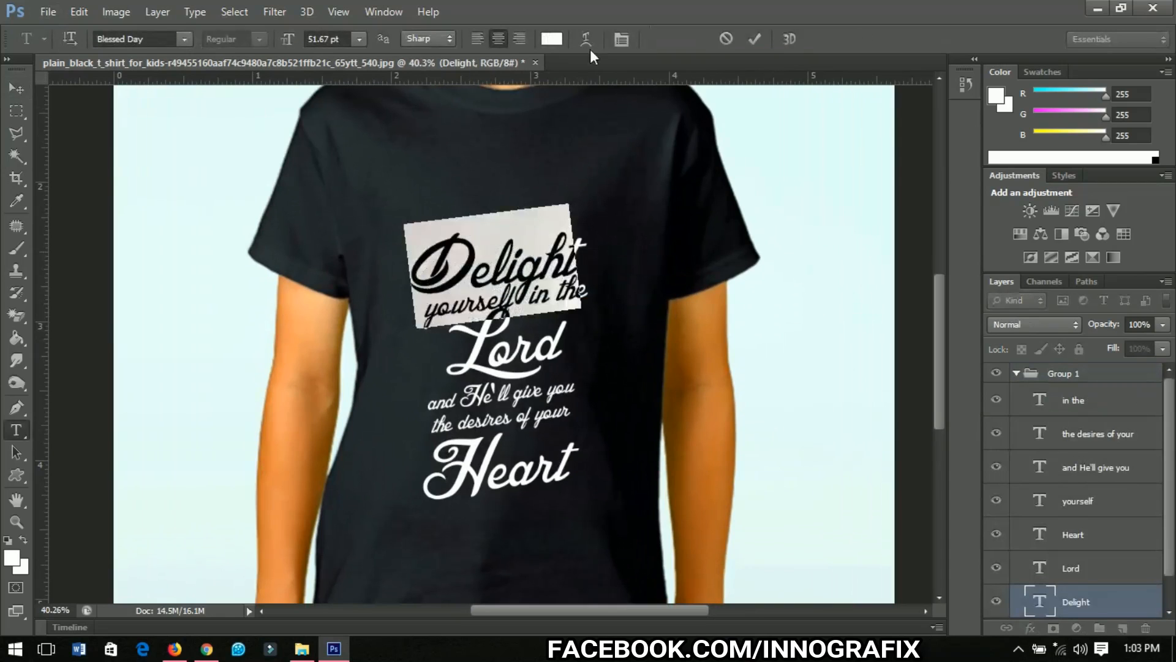
Recolour the word Delight to a bright pure orange in the Color Picker
{"action": "left_click", "coordinate": [551, 37]}
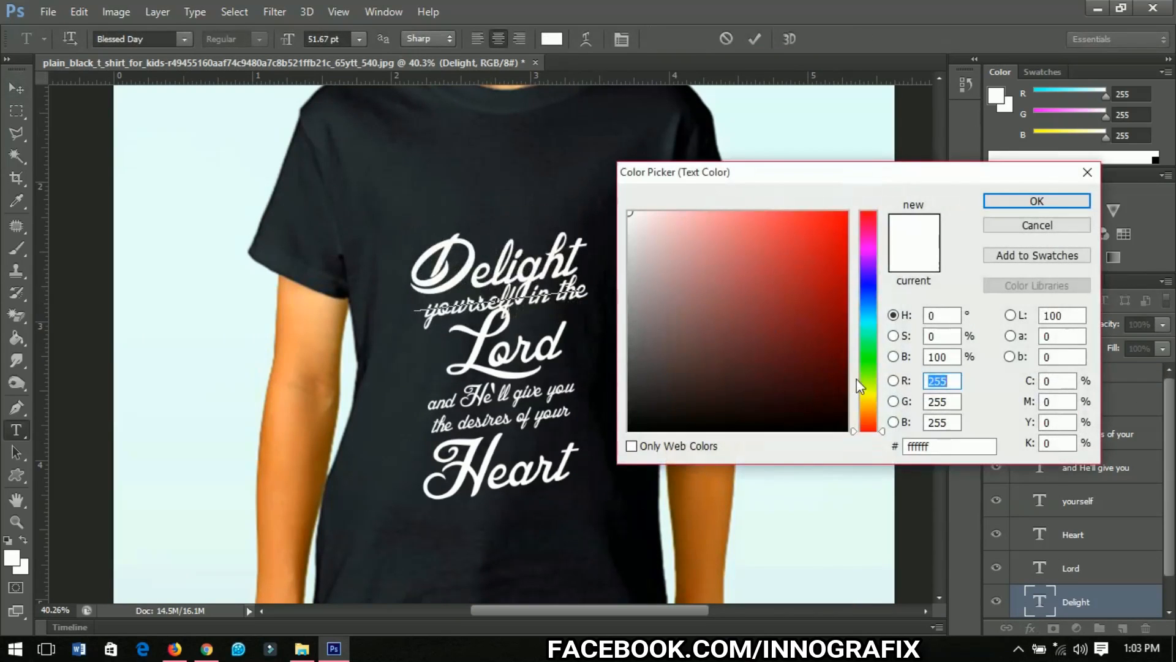
{"action": "left_click", "coordinate": [867, 413]}
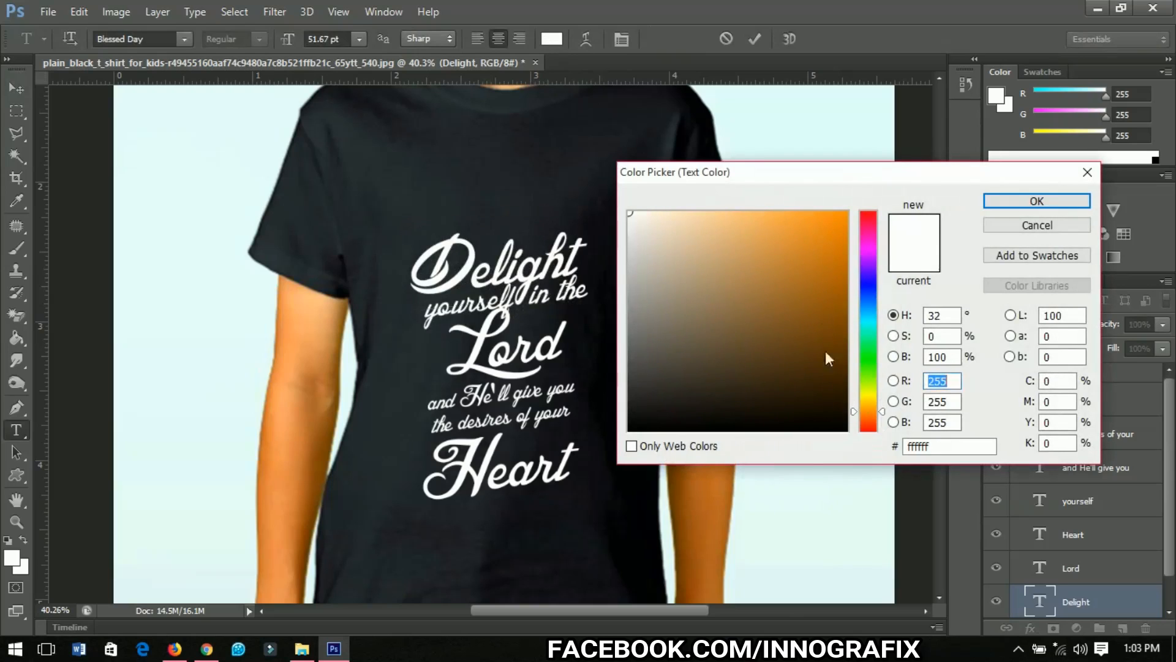
{"action": "left_click", "coordinate": [837, 271]}
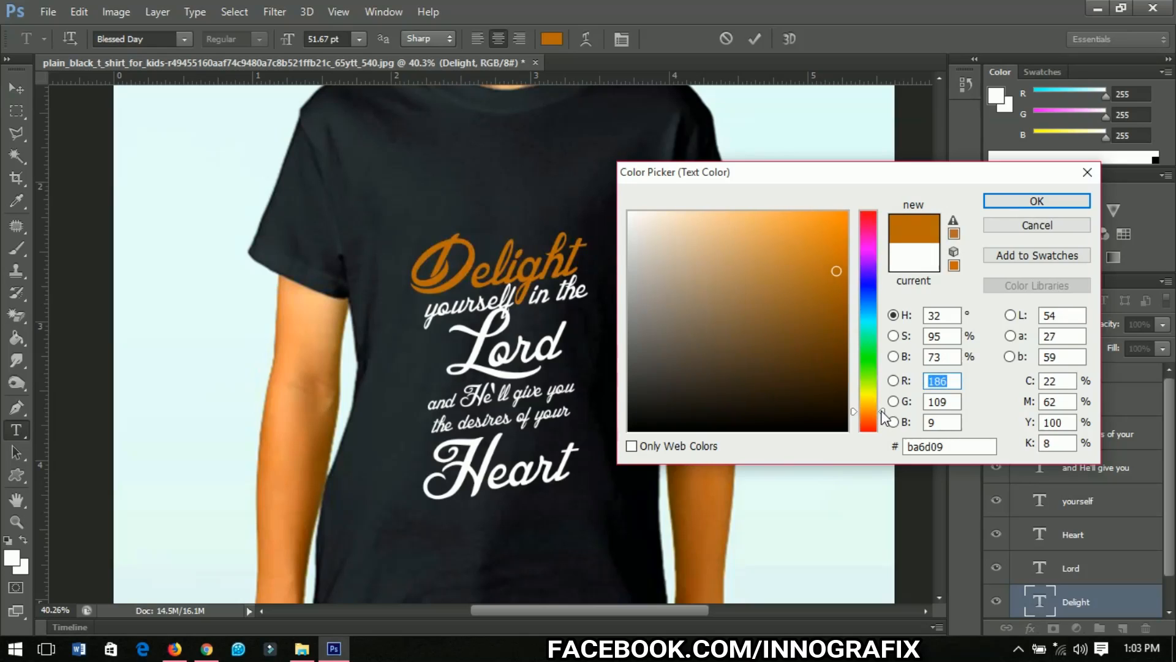
{"action": "left_click", "coordinate": [859, 214]}
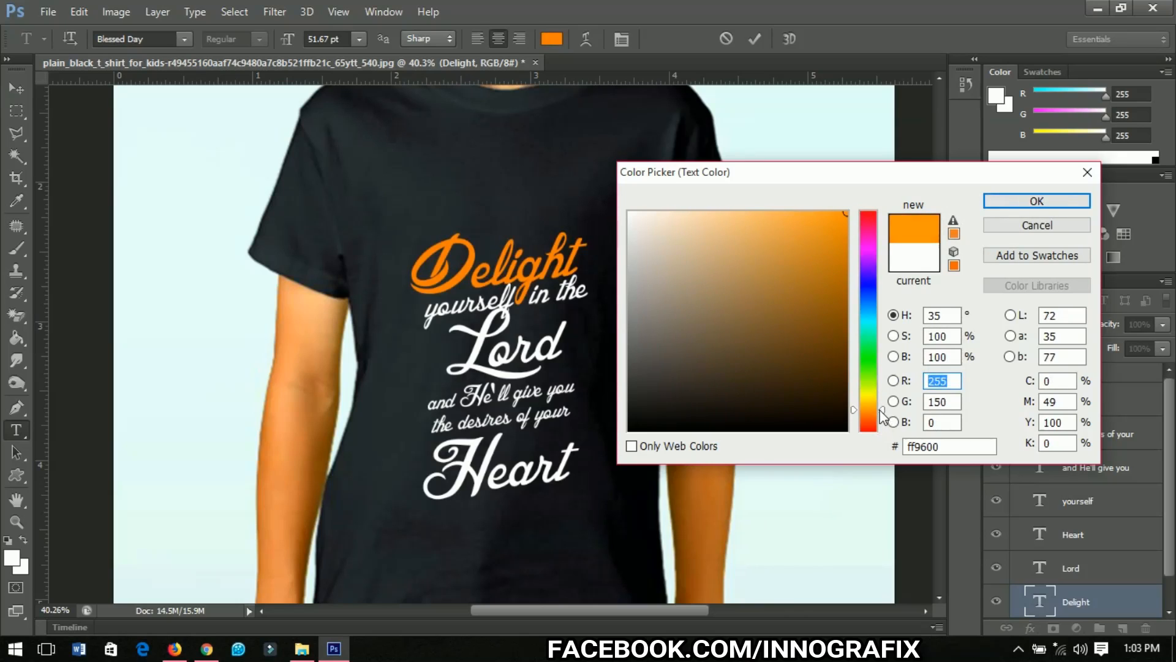
{"action": "left_click", "coordinate": [1035, 200]}
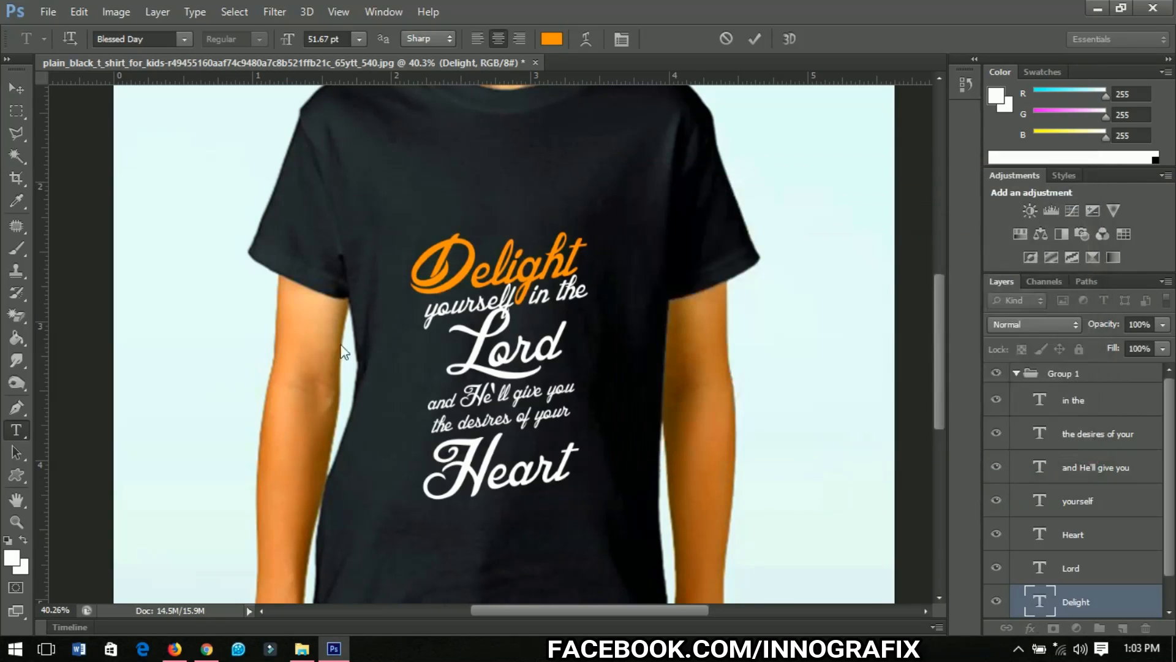
Recolour the word Lord to cyan
{"action": "left_click", "coordinate": [16, 88]}
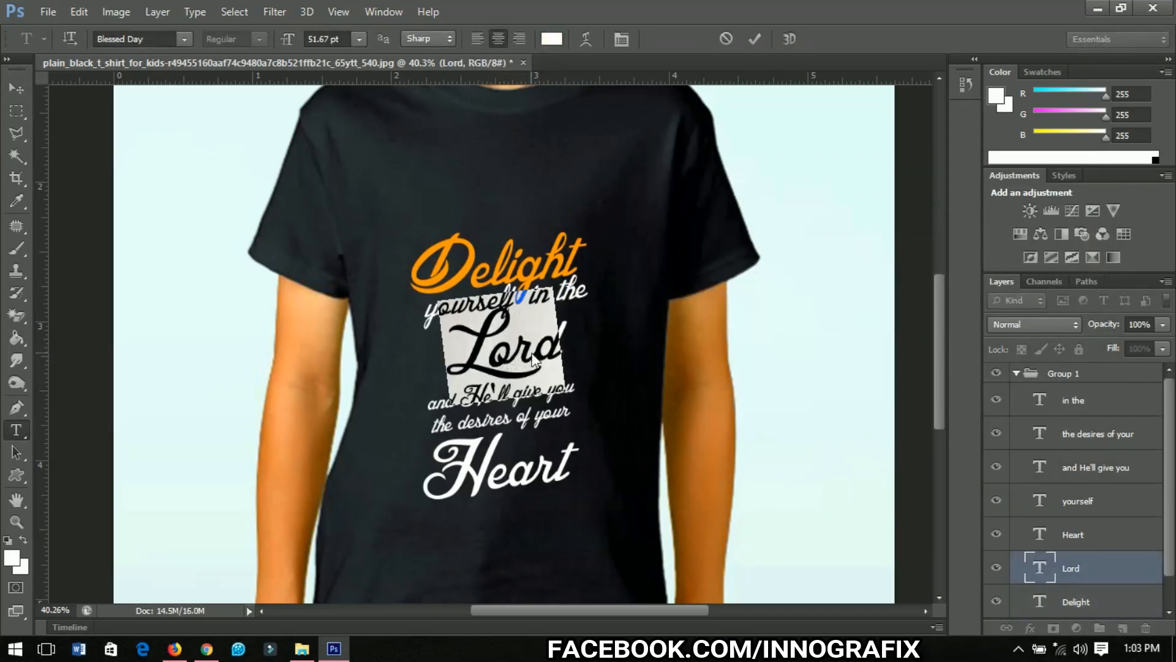
{"action": "left_click", "coordinate": [551, 39]}
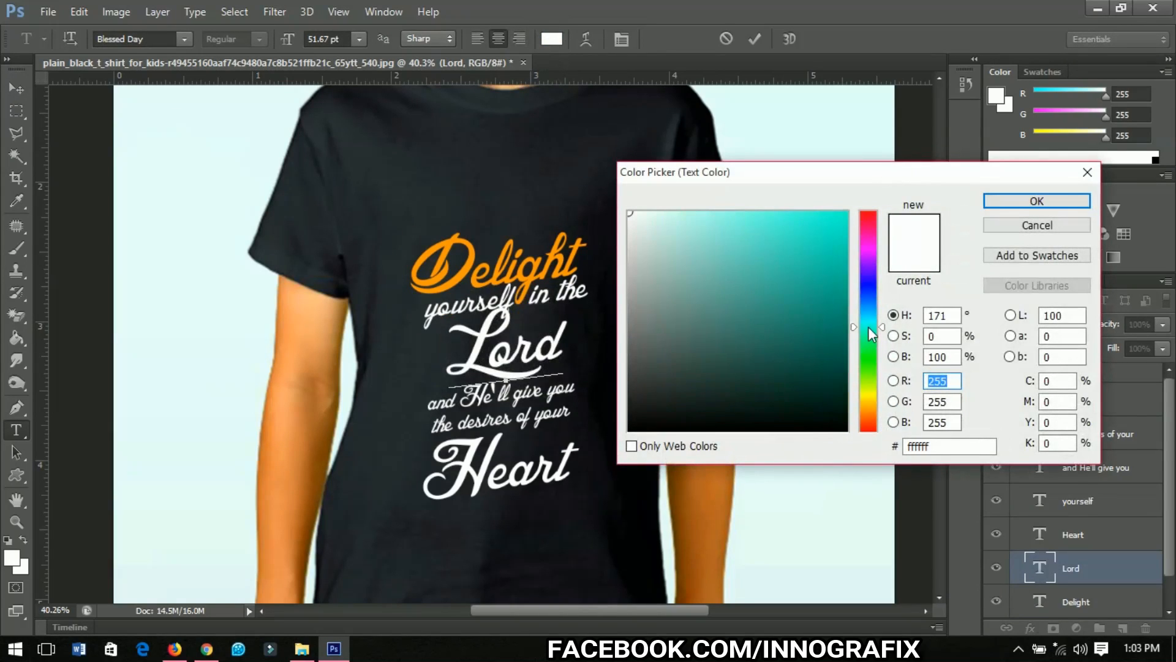
{"action": "left_click", "coordinate": [849, 226]}
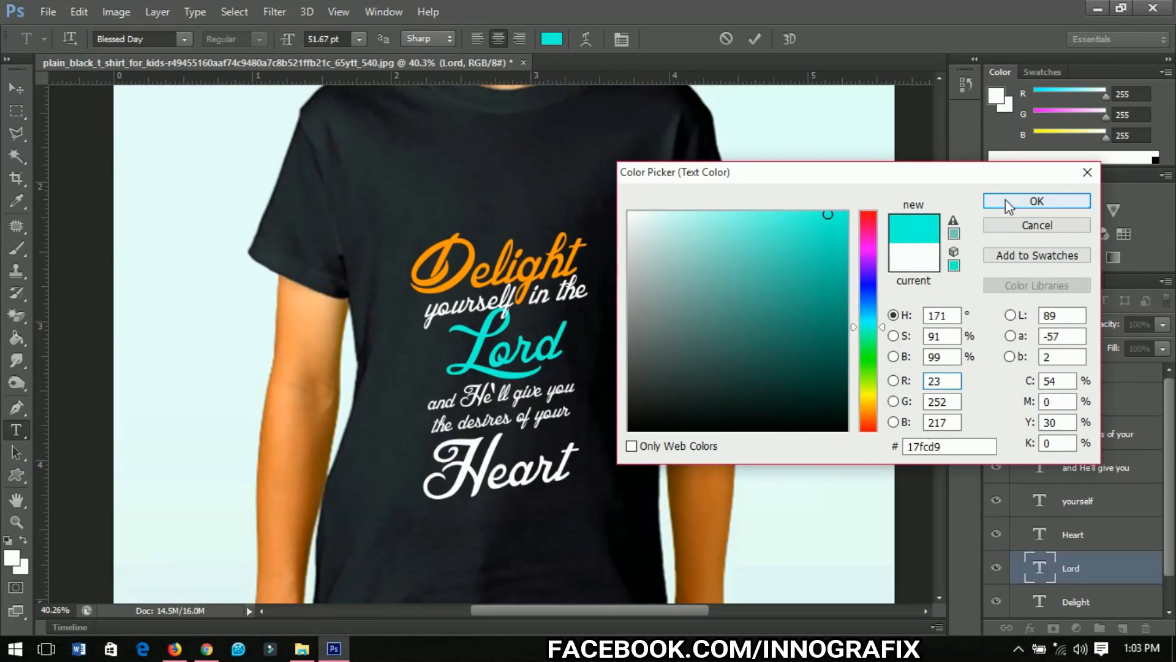
{"action": "left_click", "coordinate": [1036, 199]}
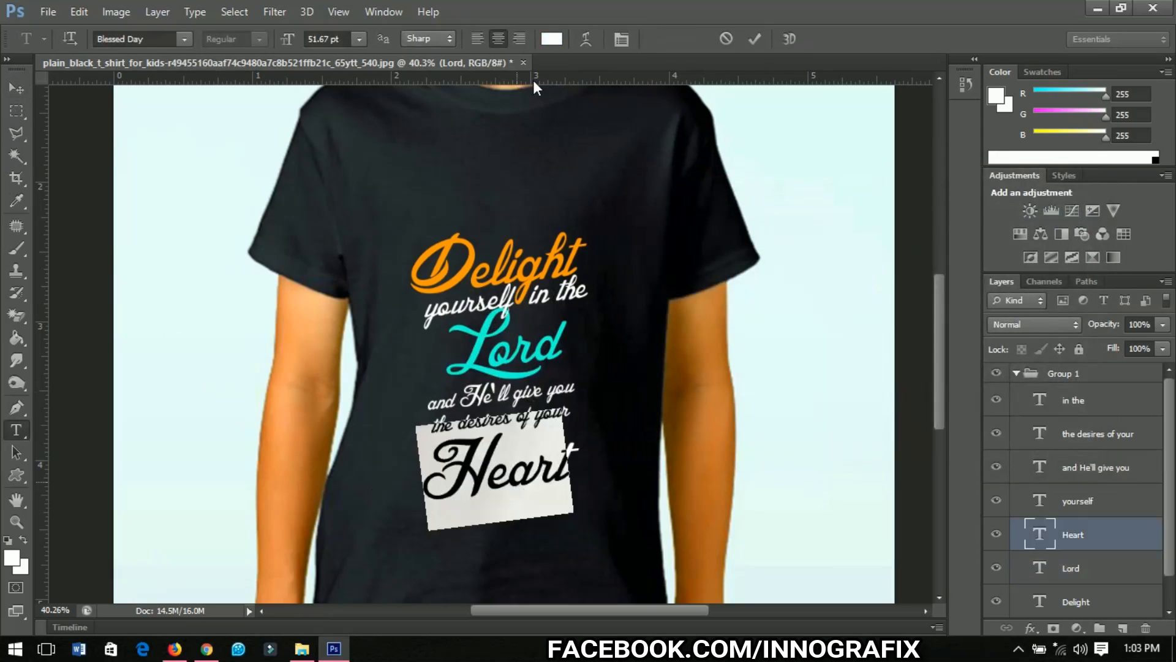
Recolour the word Heart to a bright pure green
{"action": "left_click", "coordinate": [550, 38]}
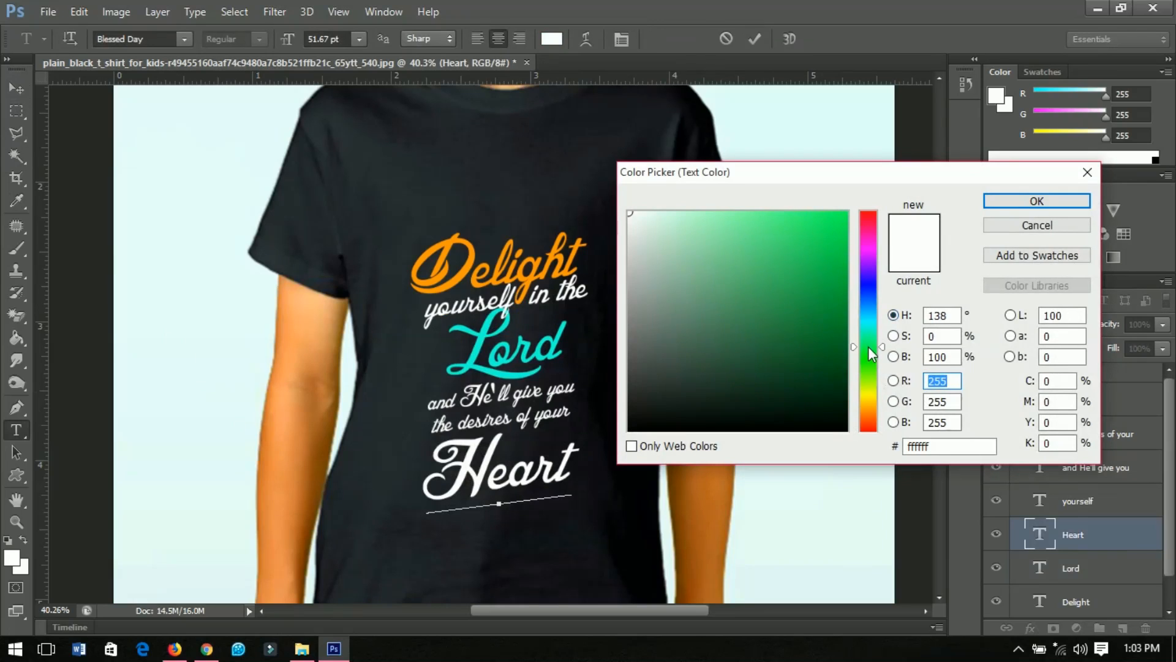
{"action": "left_click", "coordinate": [820, 245]}
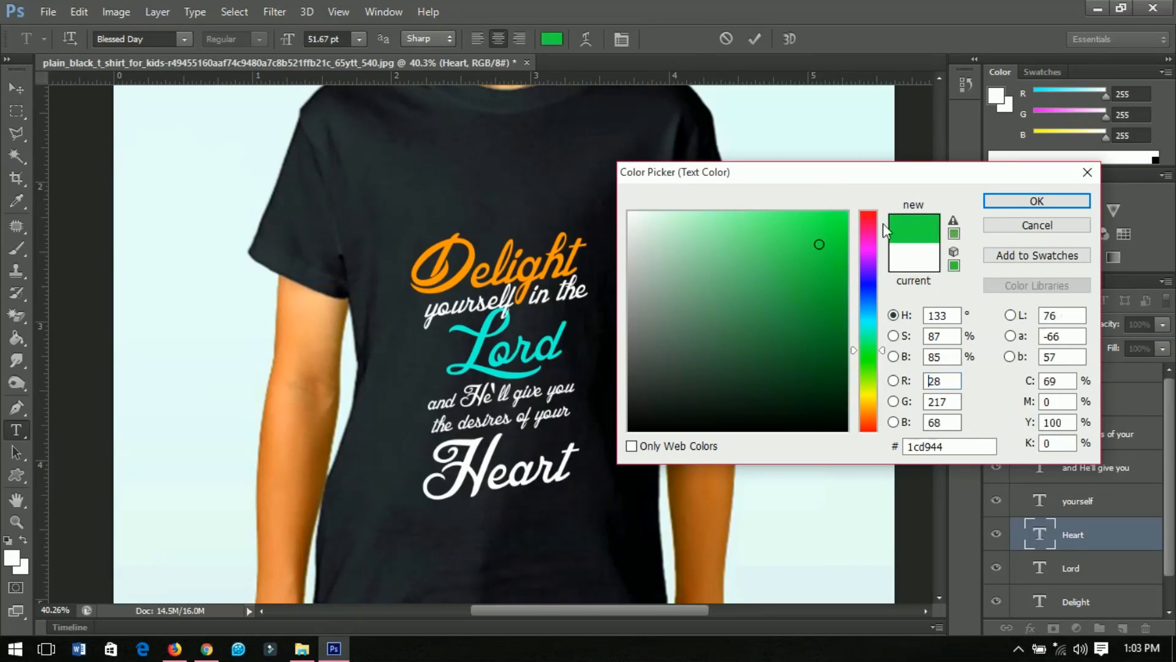
{"action": "left_click", "coordinate": [842, 212]}
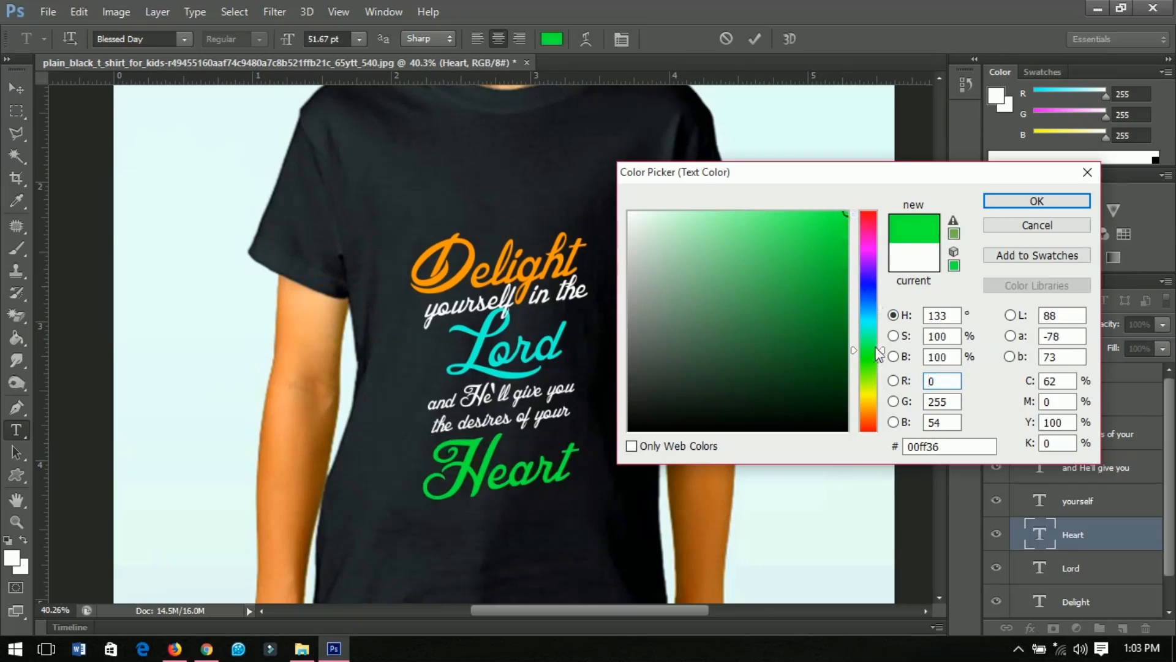
{"action": "left_click", "coordinate": [1037, 201]}
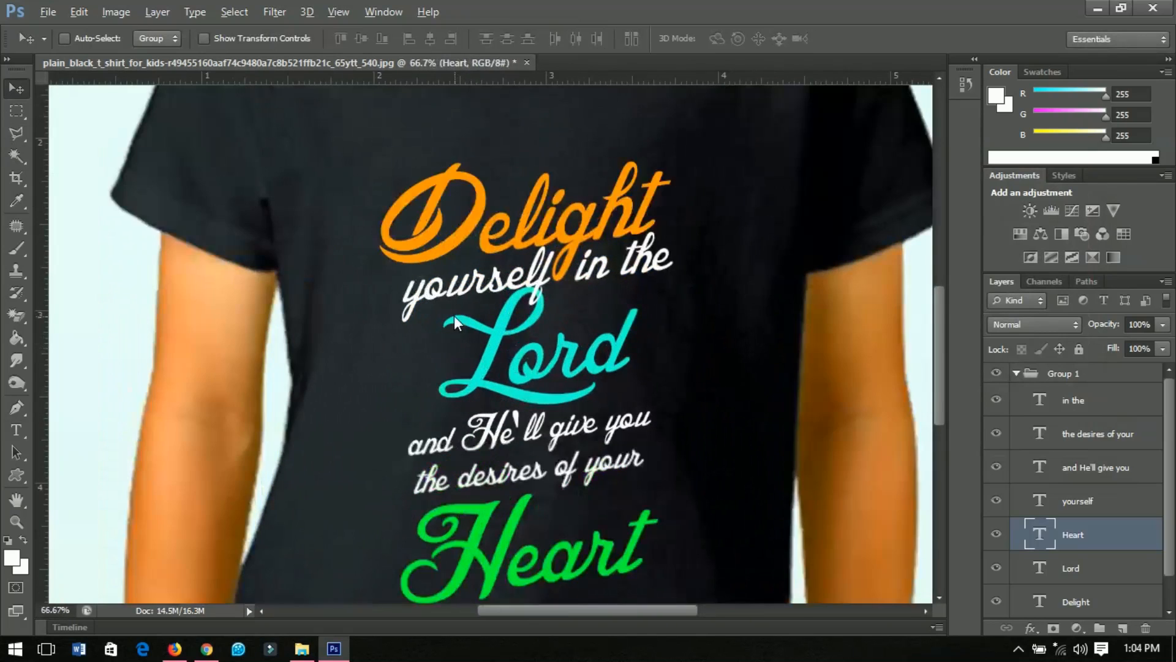
Draw cyan Custom Shape ornaments, a flipped curl and a fleur-de-lis, flanking the word Lord
{"action": "left_click", "coordinate": [16, 475]}
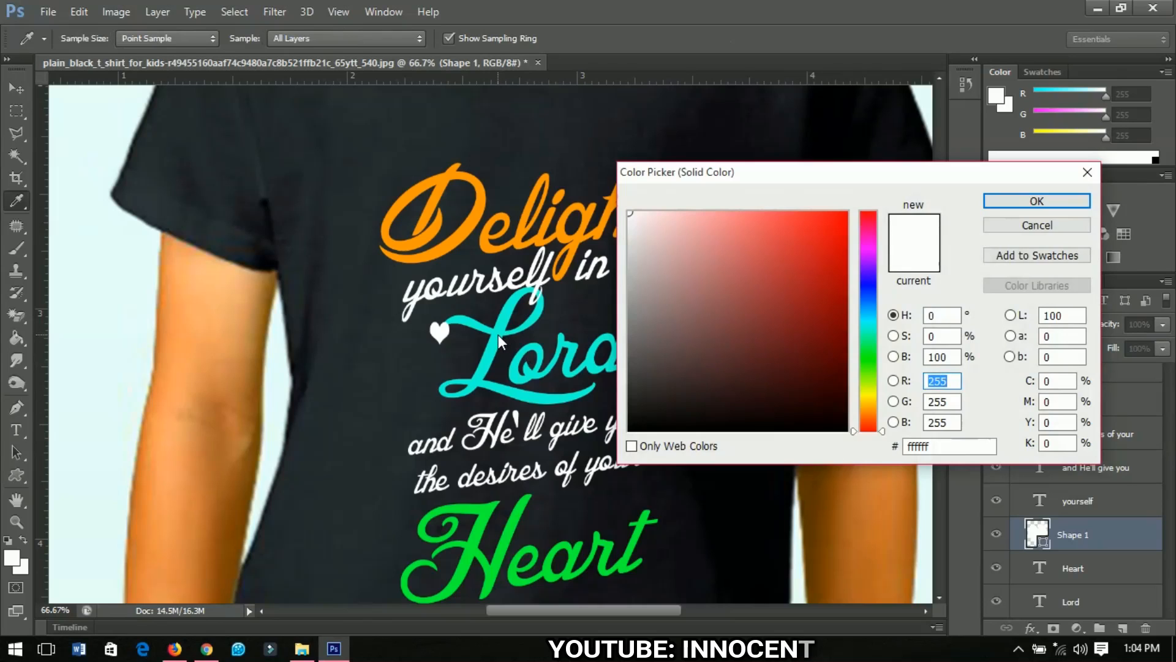
{"action": "left_click", "coordinate": [1036, 200]}
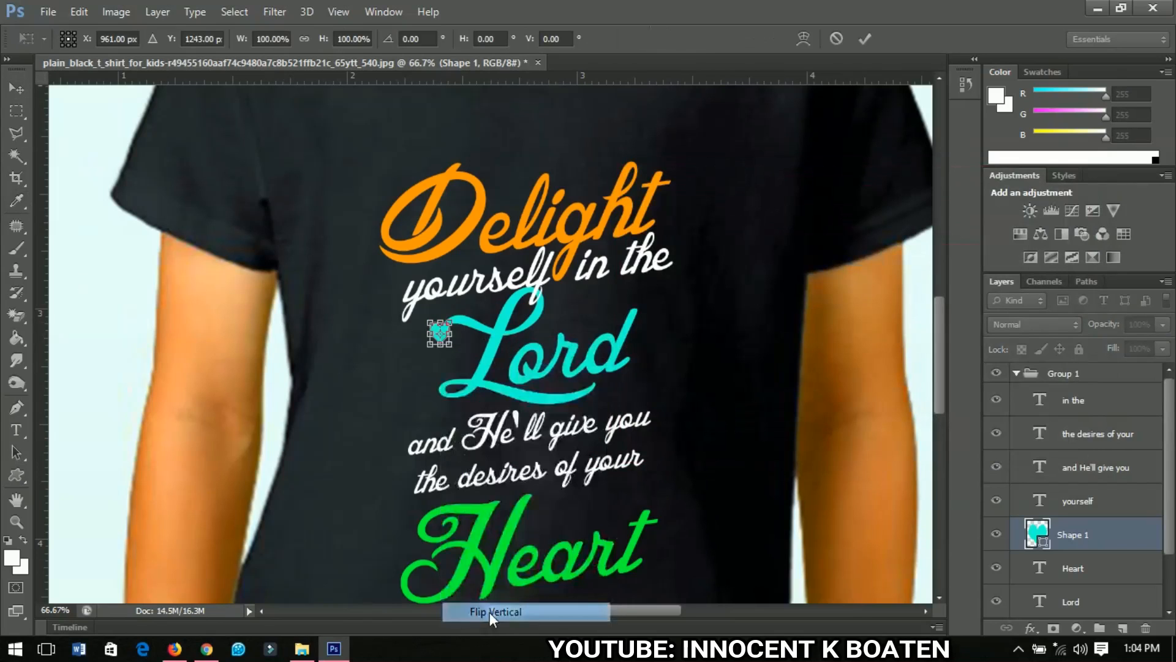
{"action": "left_click", "coordinate": [864, 38]}
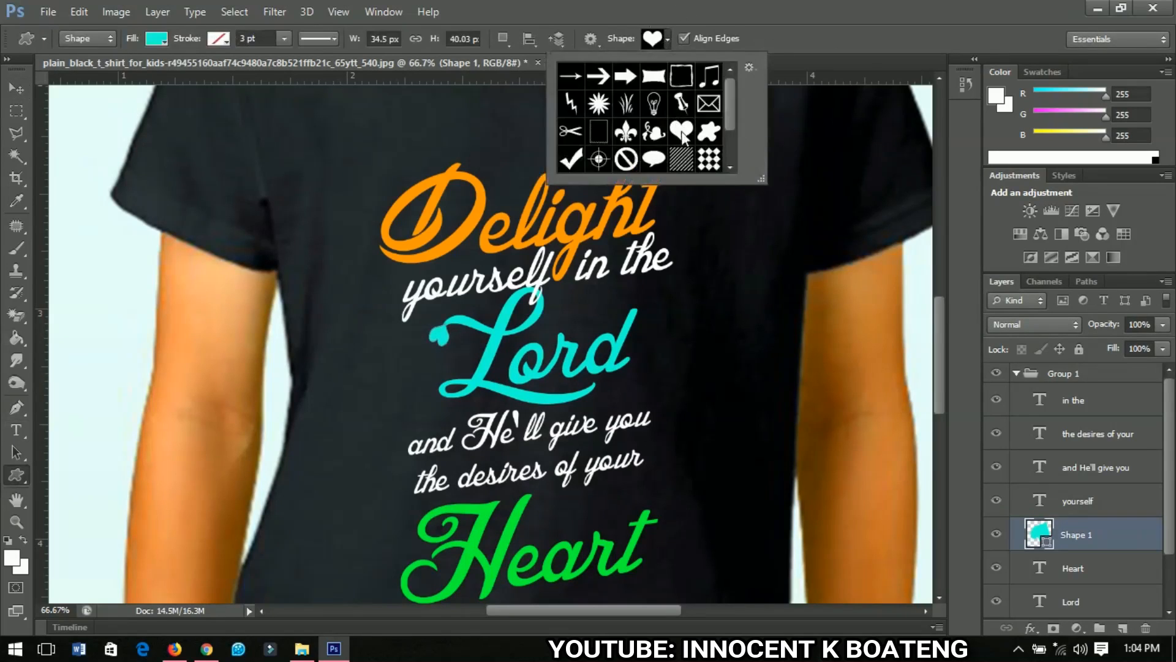
{"action": "left_click", "coordinate": [624, 130]}
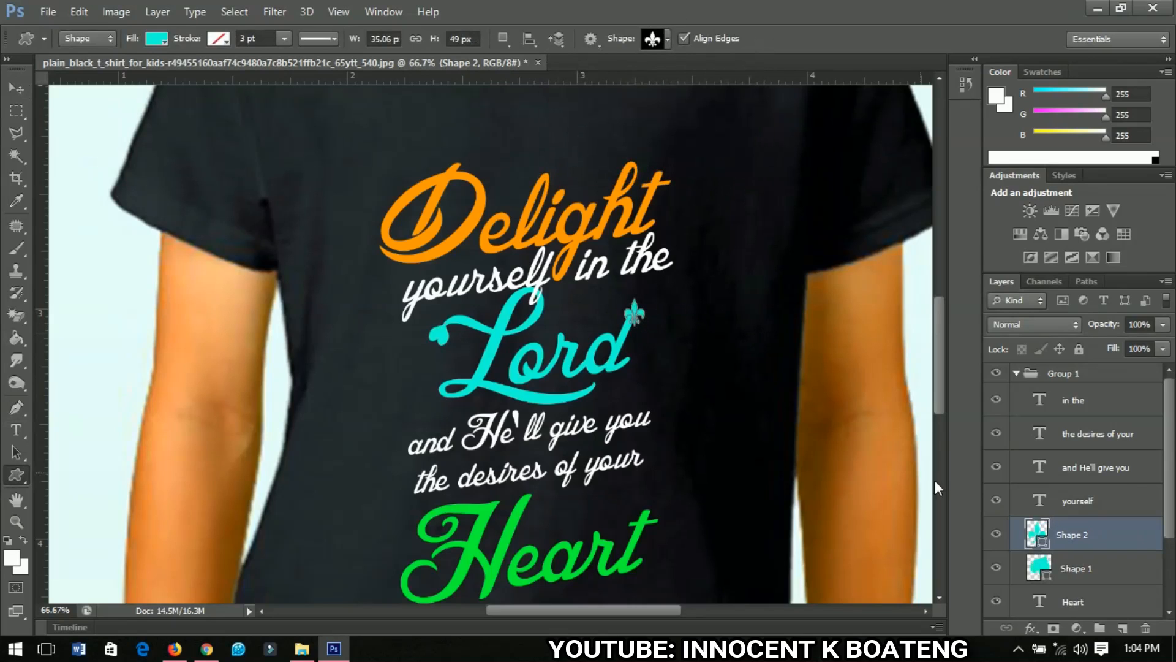
{"action": "left_click", "coordinate": [16, 89]}
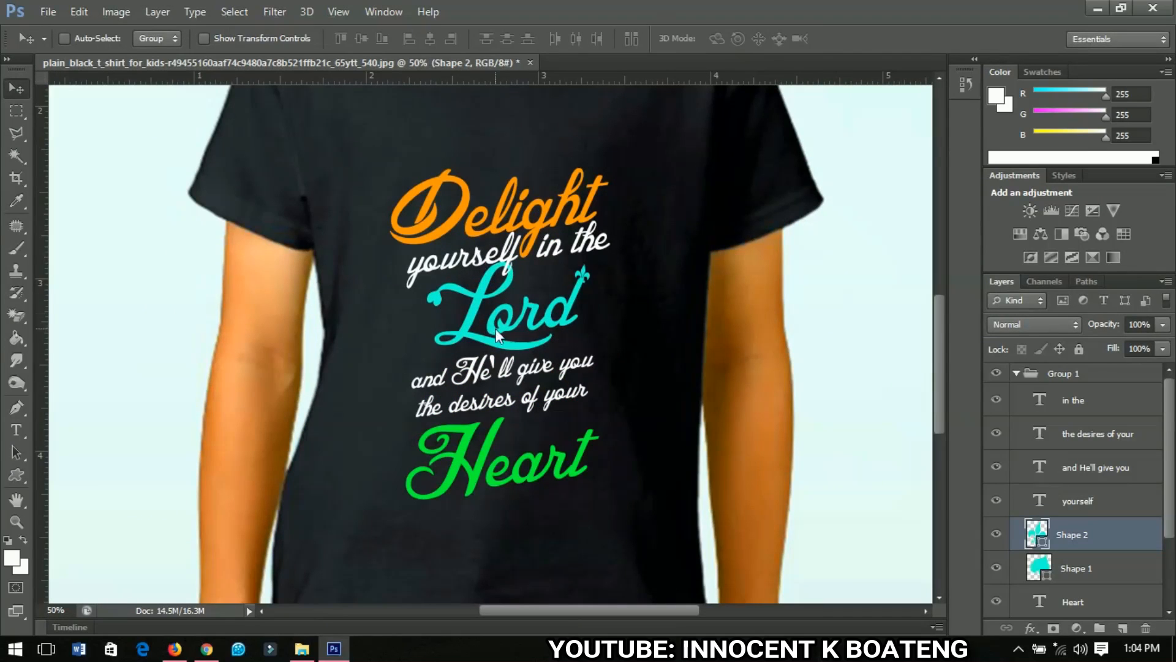
Add a new text line below Heart reading '~Psalm 37:4'
{"action": "scroll", "scroll_direction": "down", "scroll_amount": 3}
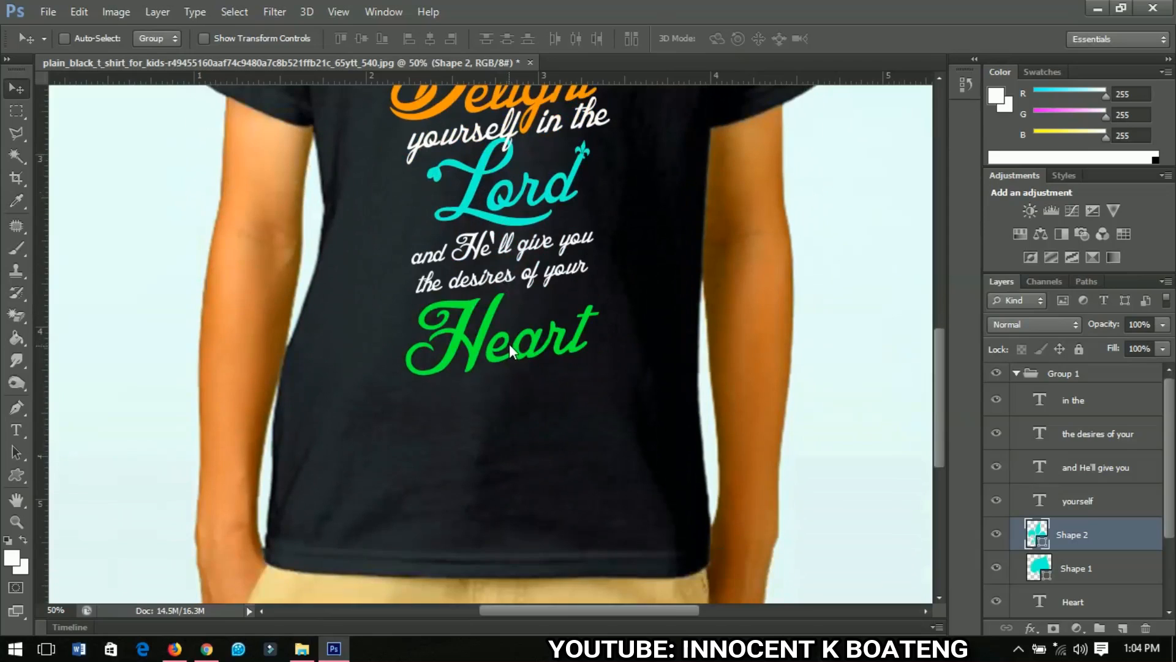
{"action": "left_click", "coordinate": [16, 430]}
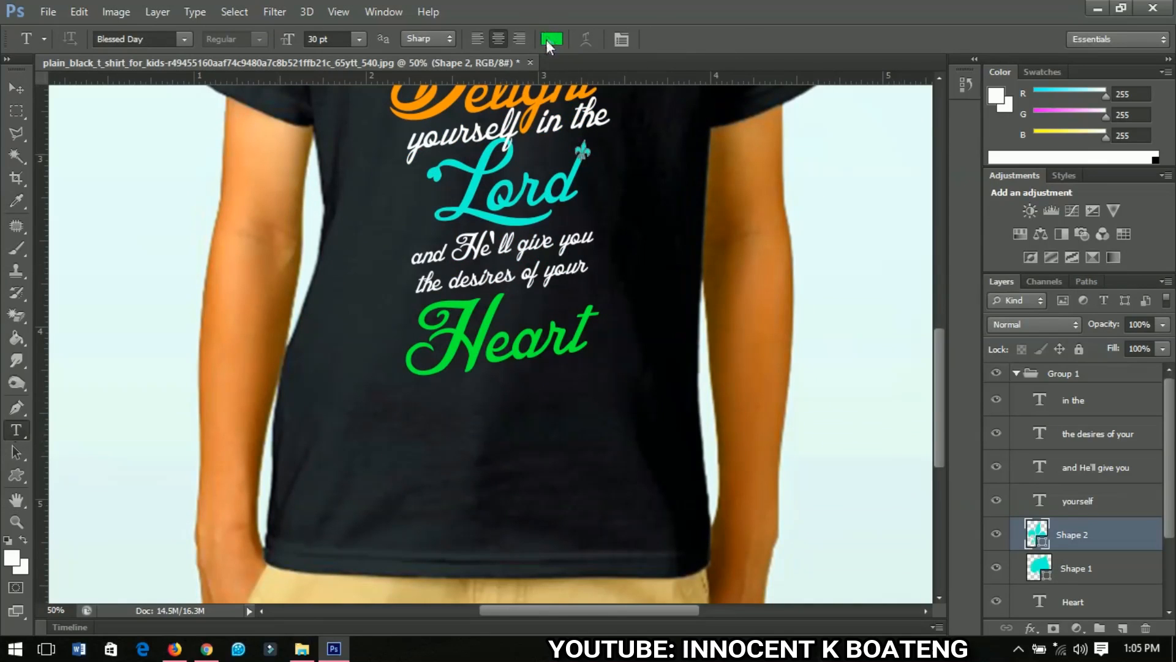
{"action": "left_click", "coordinate": [551, 39]}
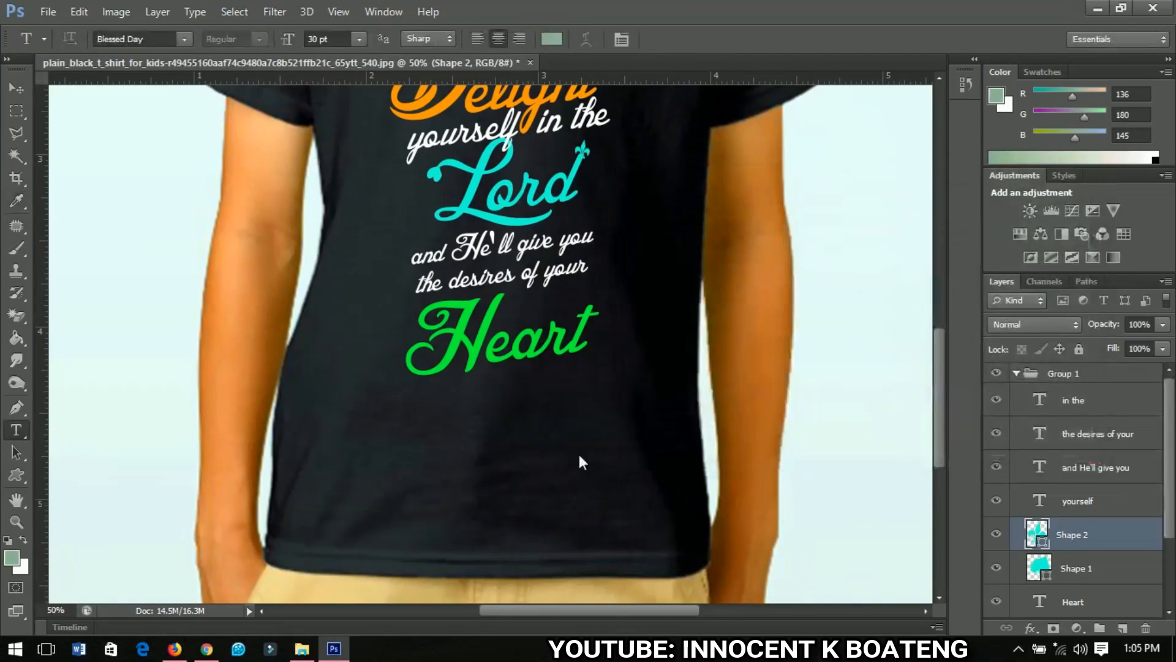
{"action": "left_click", "coordinate": [504, 435]}
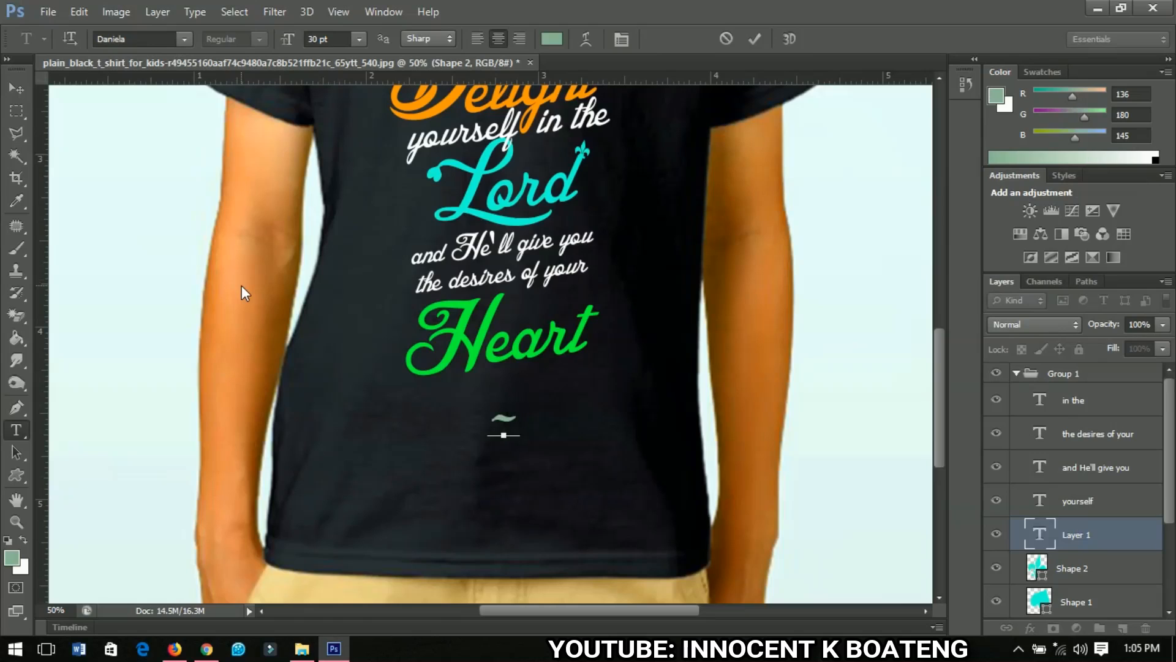
{"action": "left_click", "coordinate": [518, 417]}
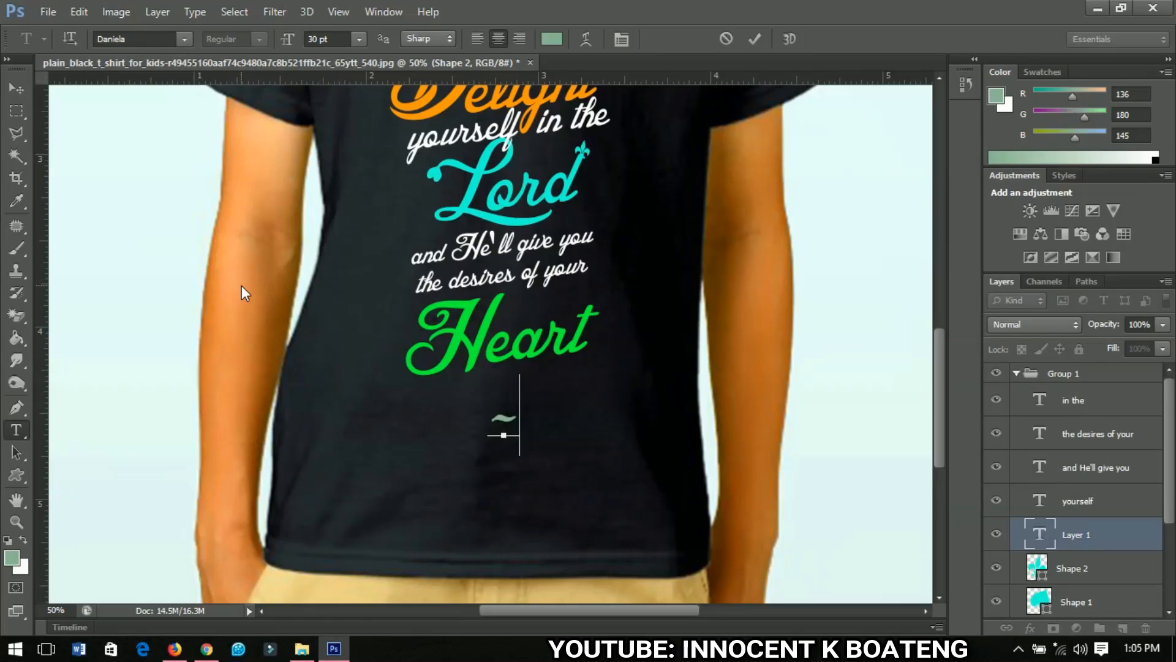
{"action": "type", "text": "~Psalm"}
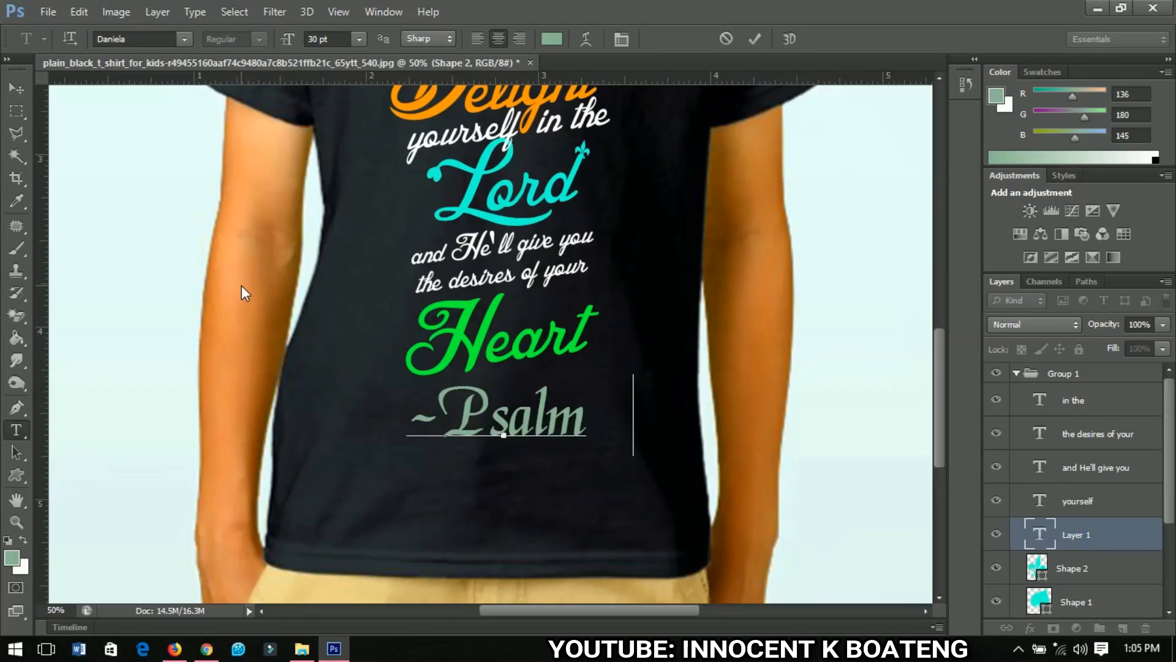
{"action": "type", "text": "37:4"}
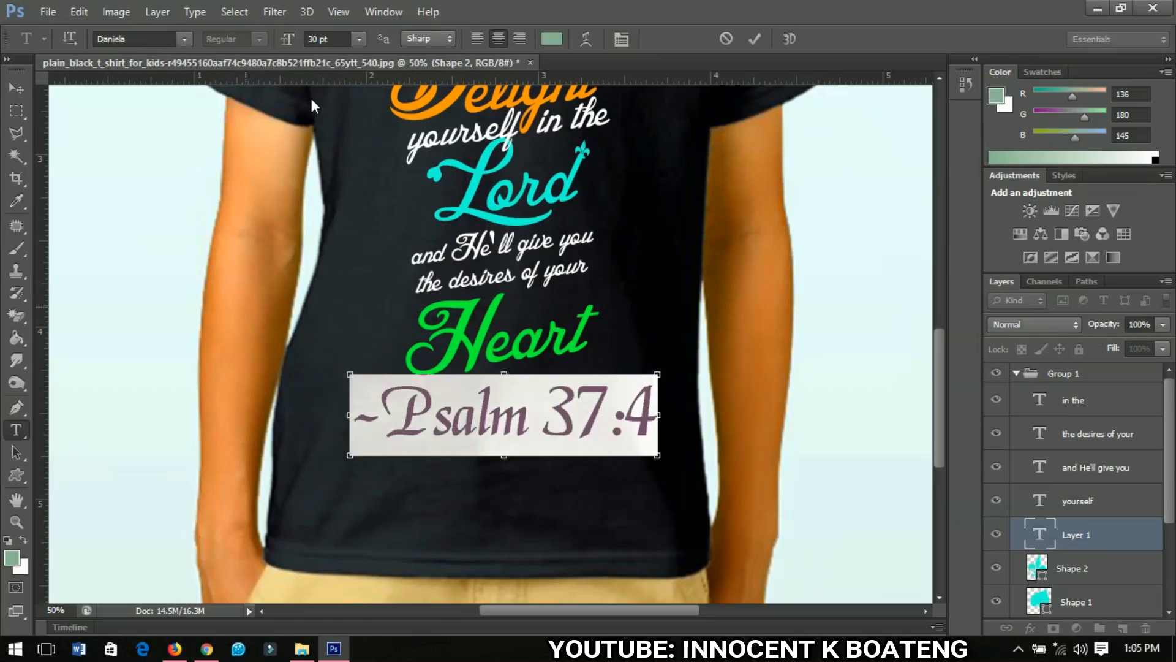
Give the Psalm reference a paler green tone in the Color Picker
{"action": "left_click", "coordinate": [551, 38]}
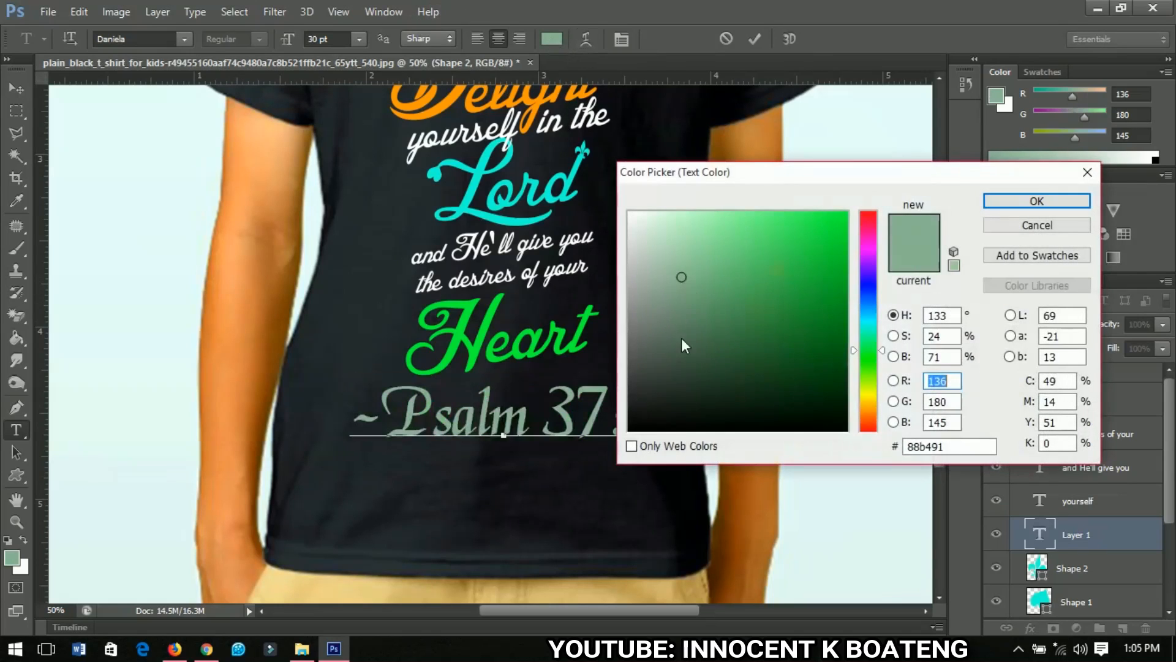
{"action": "left_click", "coordinate": [1036, 201]}
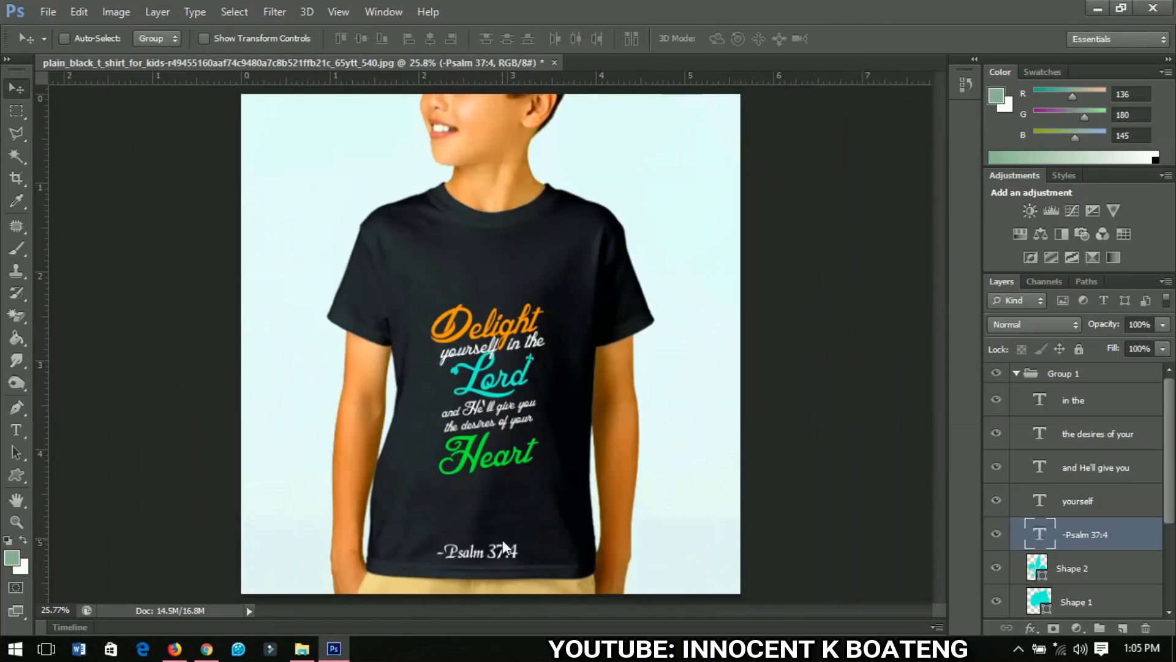
{"action": "mouse_move", "coordinate": [505, 519]}
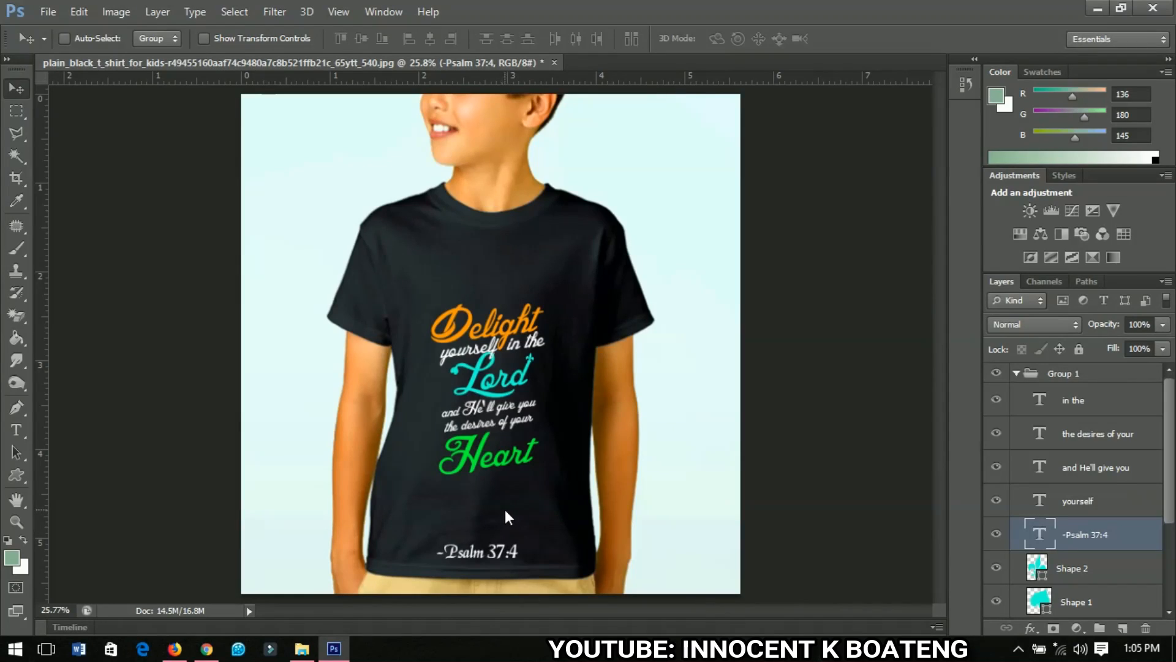
{"action": "mouse_move", "coordinate": [544, 465]}
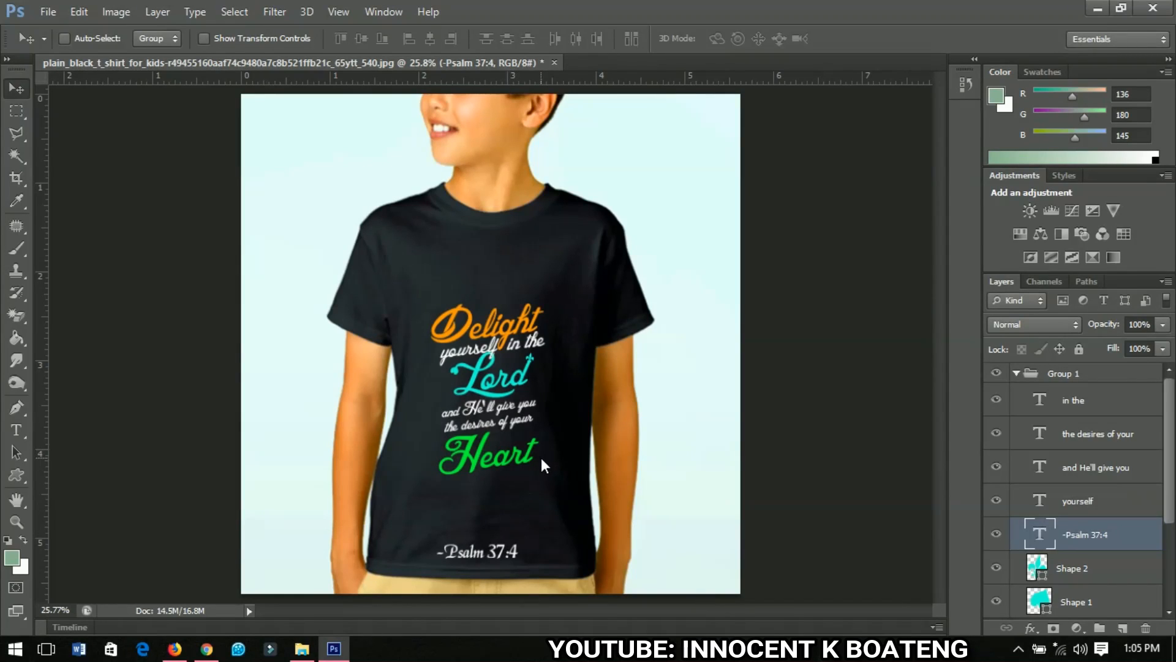